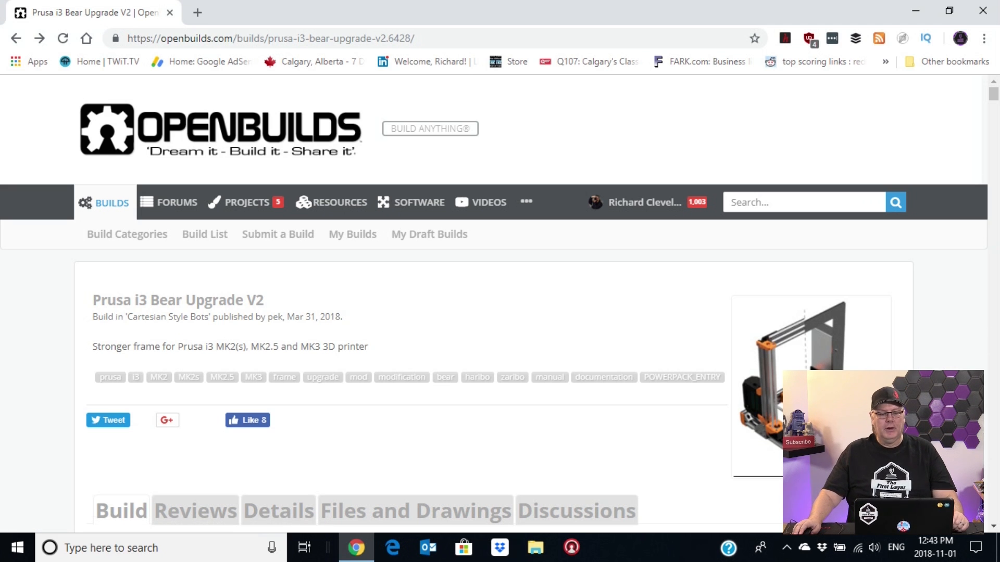
Step: Scroll down the OpenBuilds build page past the printer render until the Introduction heading is in view
{"action": "scroll", "scroll_direction": "down", "scroll_amount": 3}
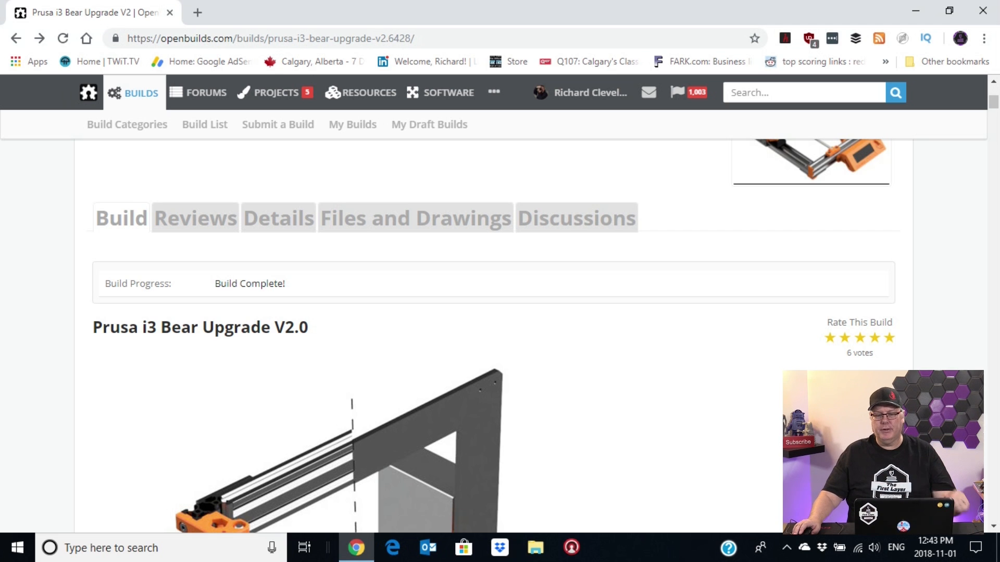
{"action": "scroll", "scroll_direction": "down", "scroll_amount": 3}
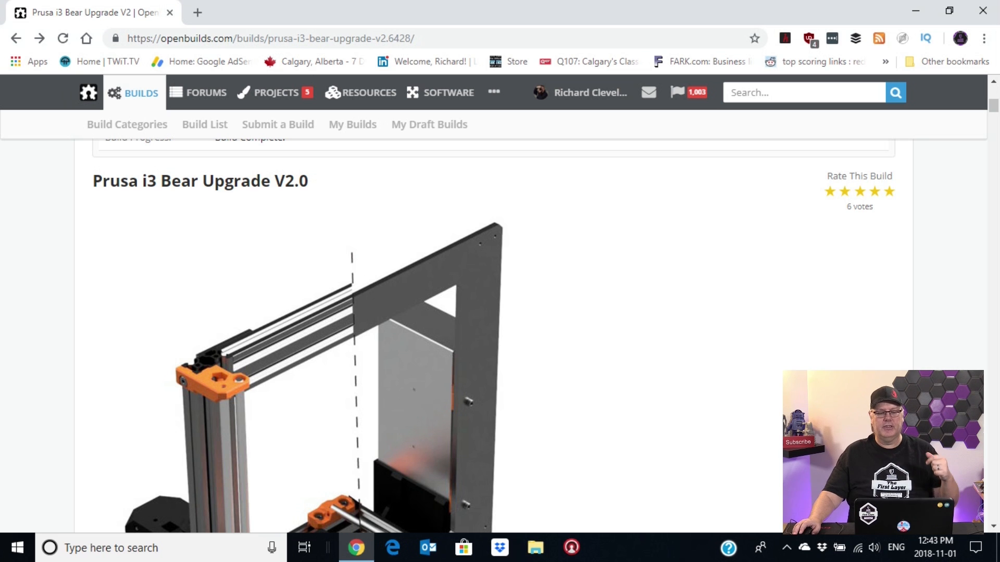
{"action": "scroll", "scroll_direction": "down", "scroll_amount": 3}
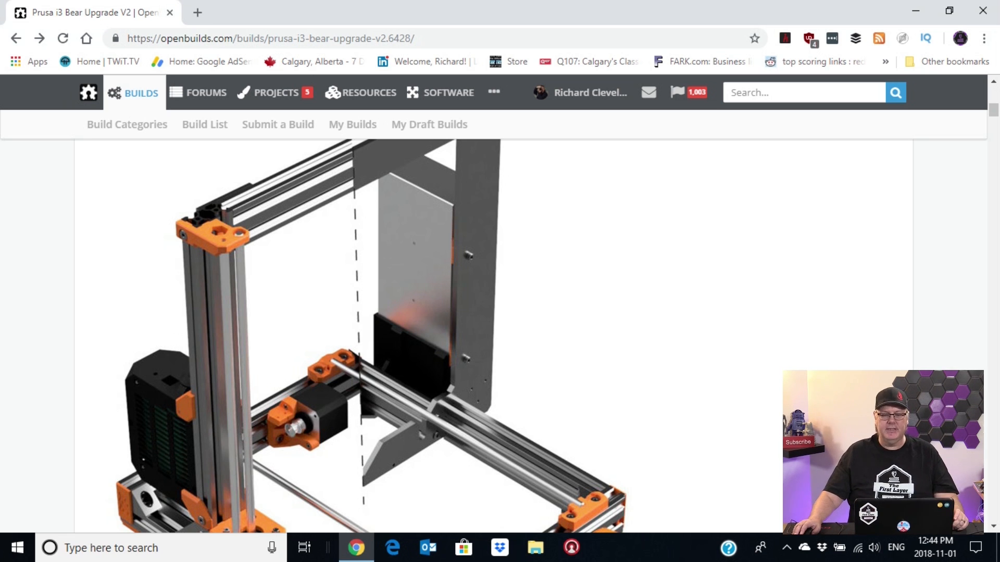
{"action": "scroll", "scroll_direction": "down", "scroll_amount": 3}
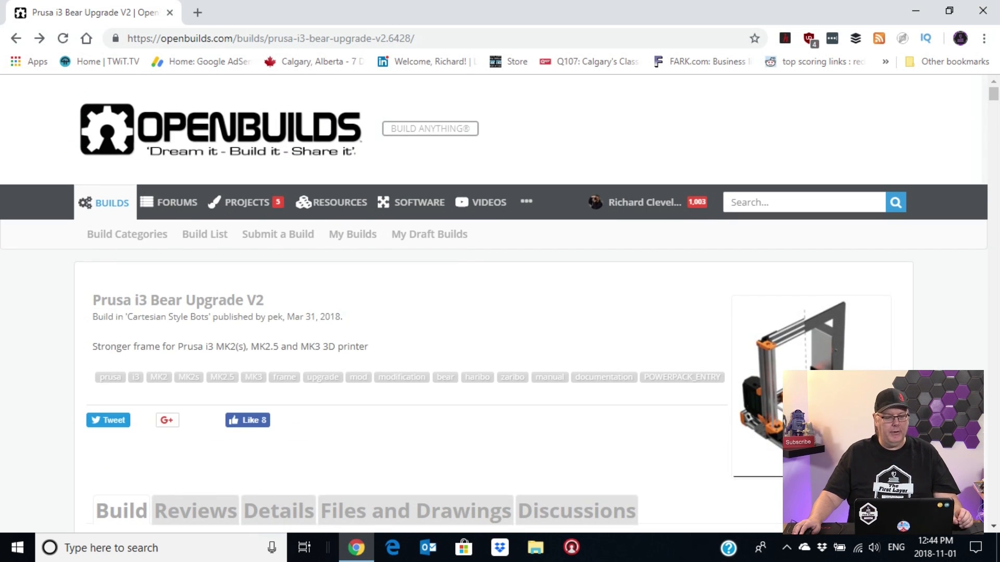
{"action": "scroll", "scroll_direction": "down", "scroll_amount": 3}
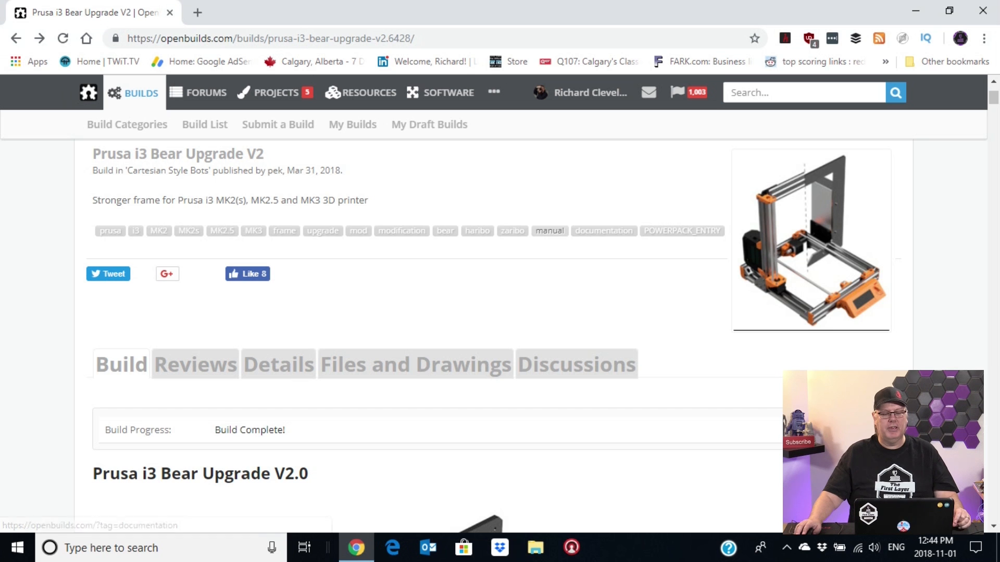
{"action": "scroll", "scroll_direction": "down", "scroll_amount": 3}
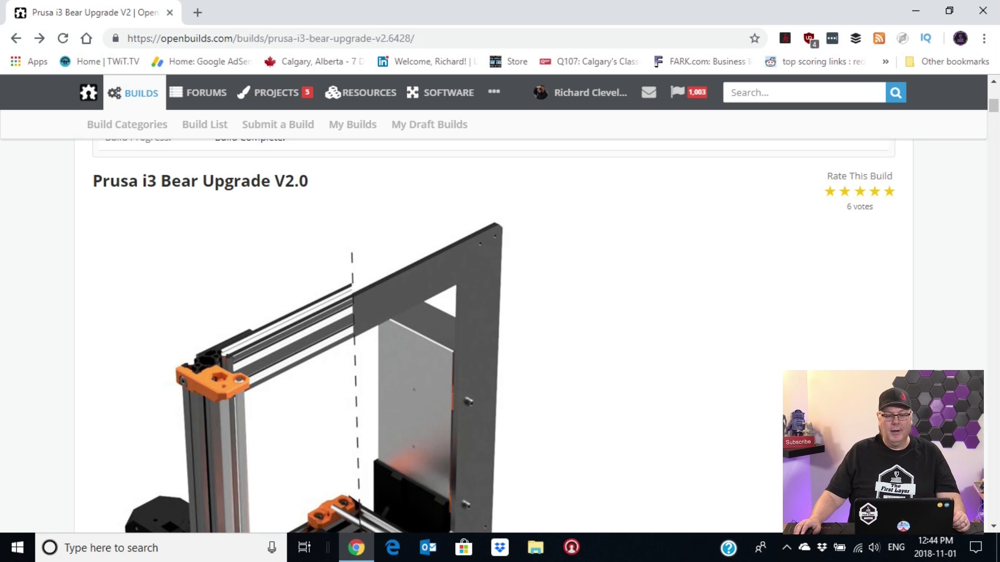
{"action": "scroll", "scroll_direction": "down", "scroll_amount": 3}
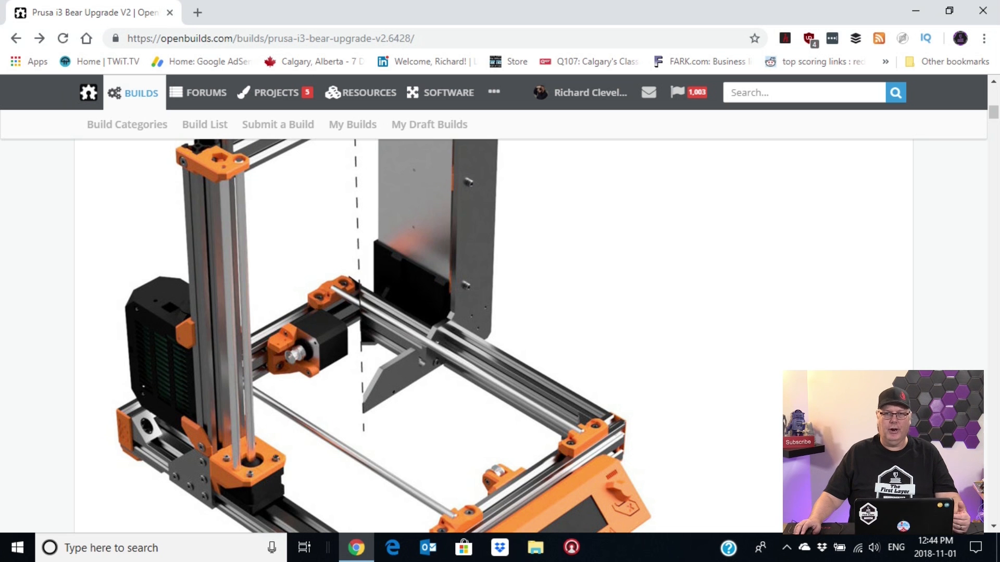
{"action": "scroll", "scroll_direction": "down", "scroll_amount": 3}
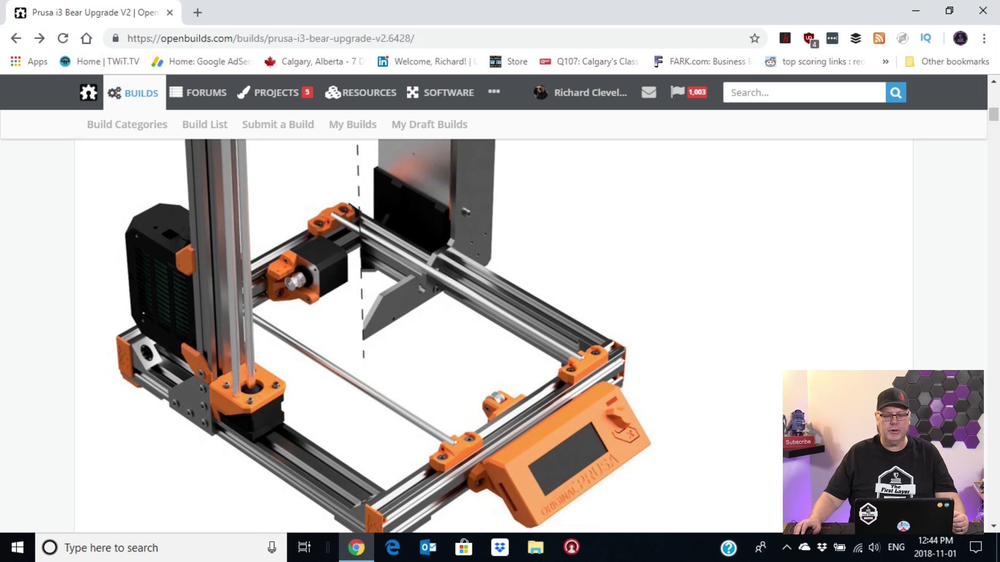
{"action": "scroll", "scroll_direction": "down", "scroll_amount": 3}
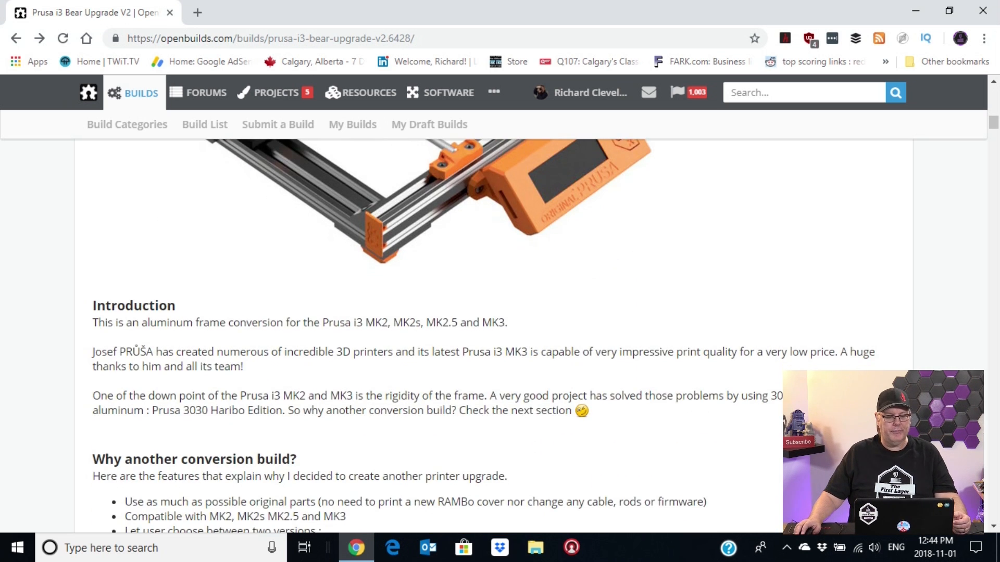
Step: Scroll past the feature list to the Prusa i3 Bear Full Upgrade and Half Upgrade comparison renders
{"action": "scroll", "scroll_direction": "down", "scroll_amount": 3}
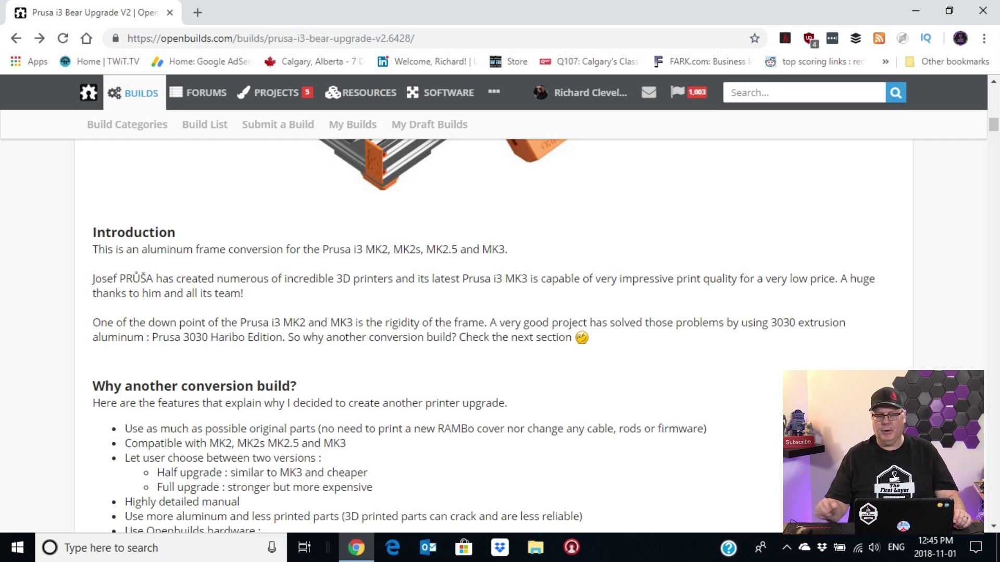
{"action": "scroll", "scroll_direction": "down", "scroll_amount": 3}
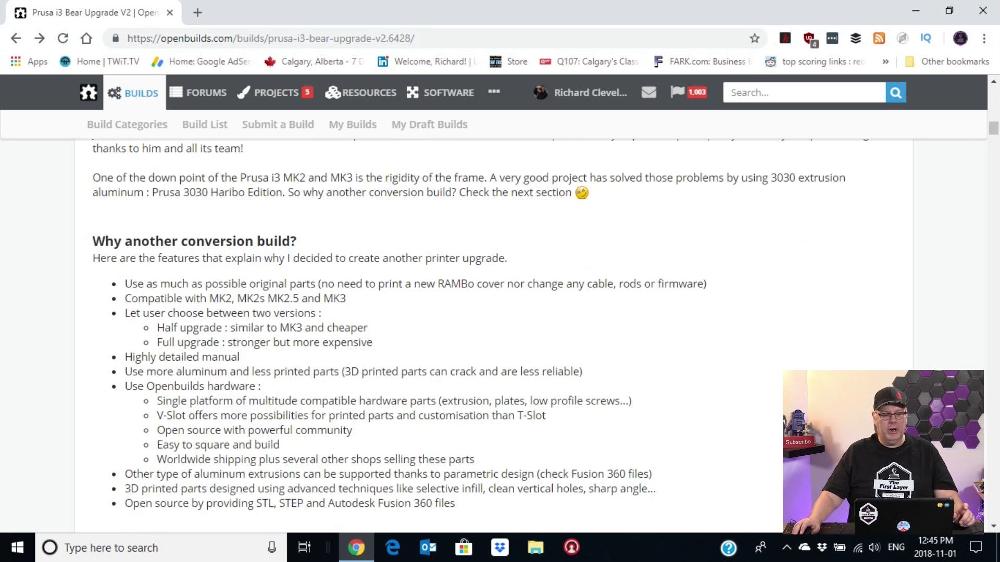
{"action": "scroll", "scroll_direction": "down", "scroll_amount": 3}
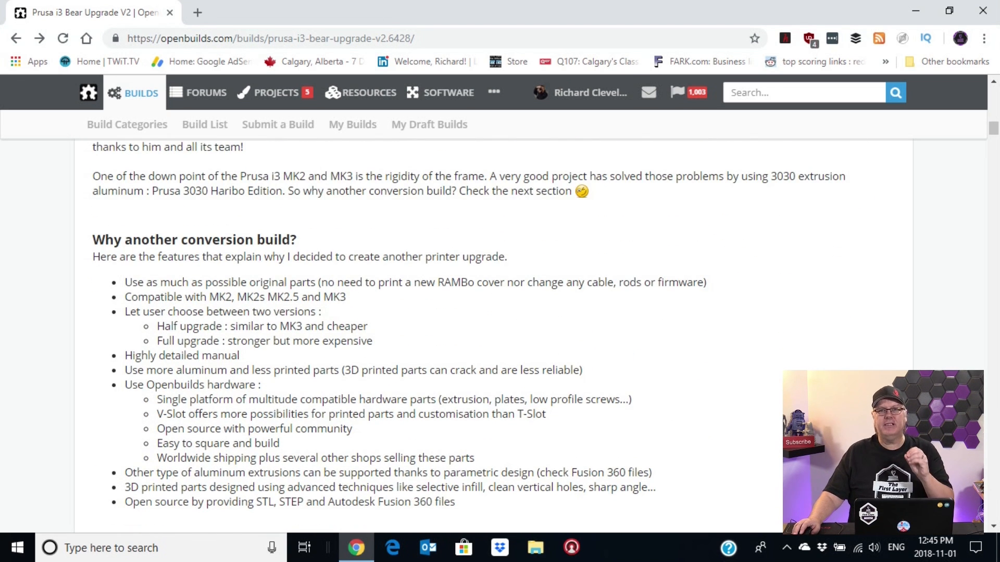
{"action": "scroll", "scroll_direction": "down", "scroll_amount": 3}
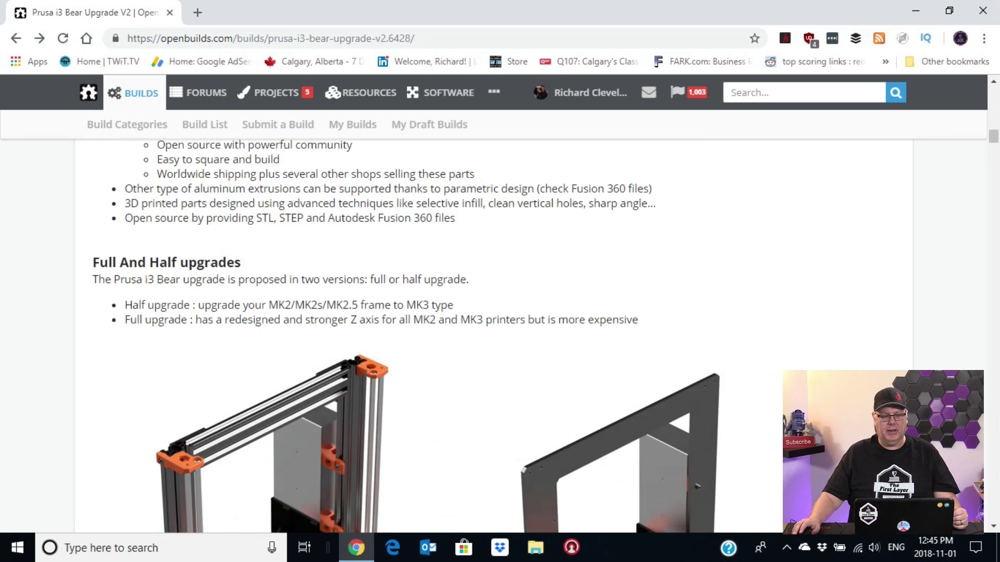
{"action": "scroll", "scroll_direction": "down", "scroll_amount": 3}
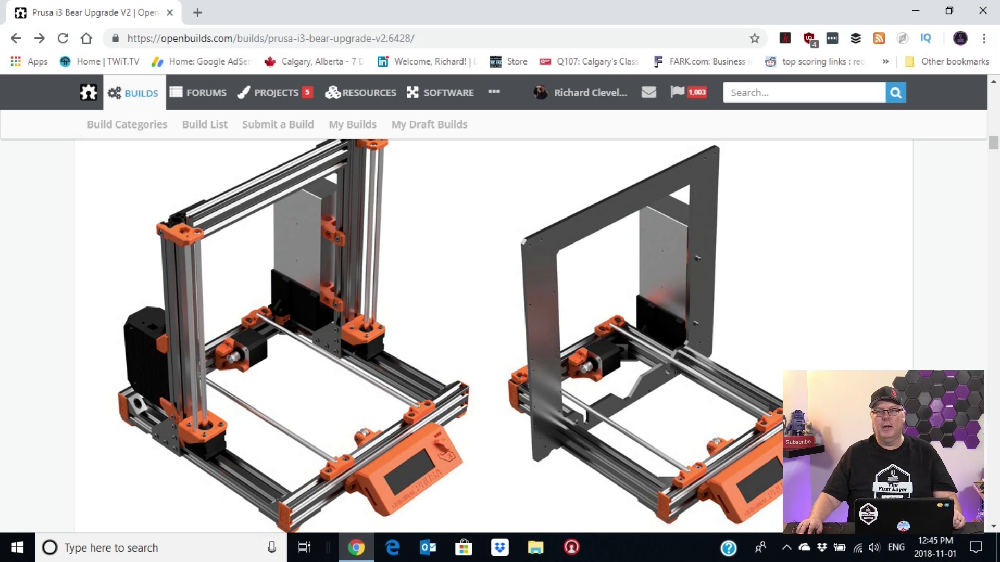
{"action": "scroll", "scroll_direction": "down", "scroll_amount": 3}
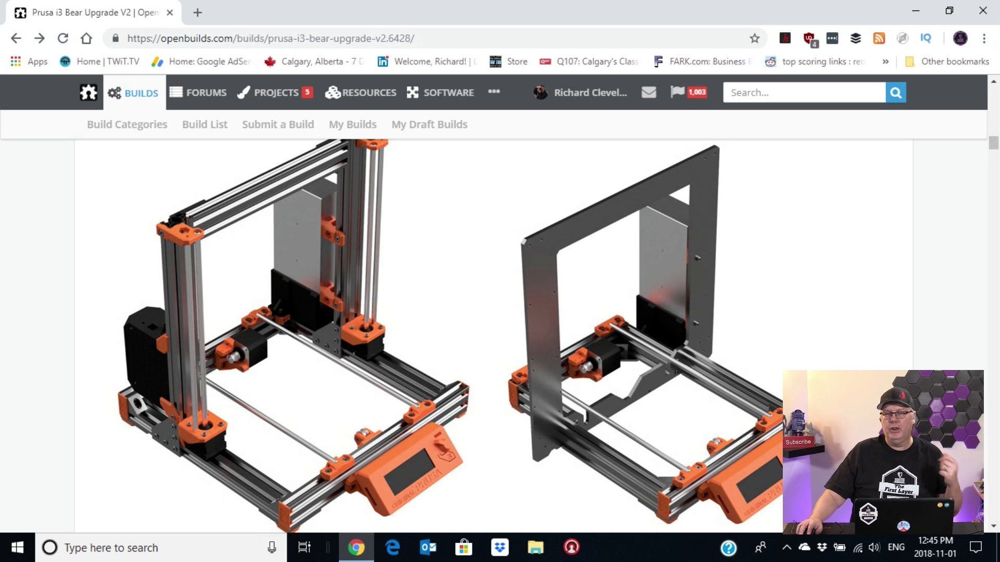
{"action": "scroll", "scroll_direction": "down", "scroll_amount": 3}
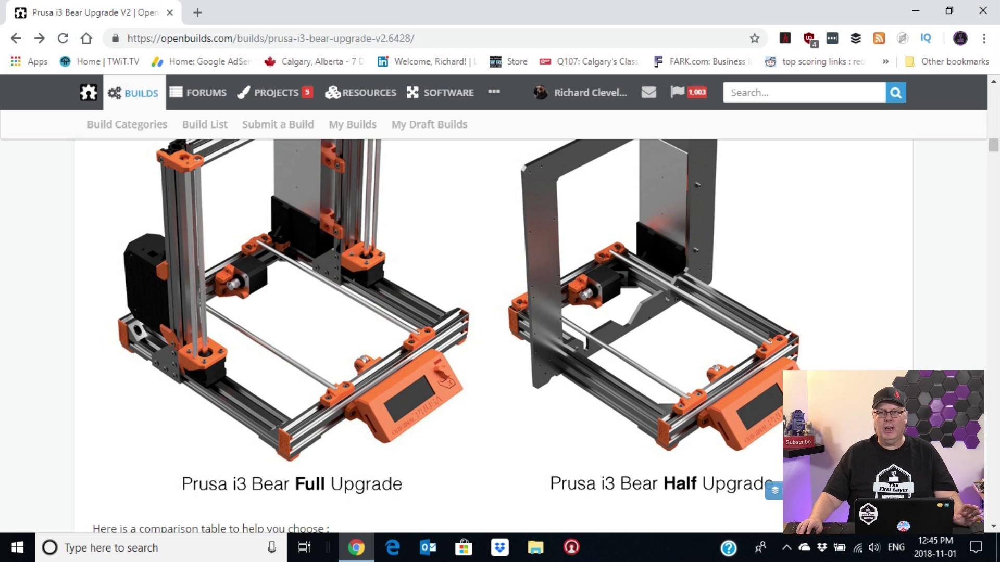
{"action": "scroll", "scroll_direction": "down", "scroll_amount": 3}
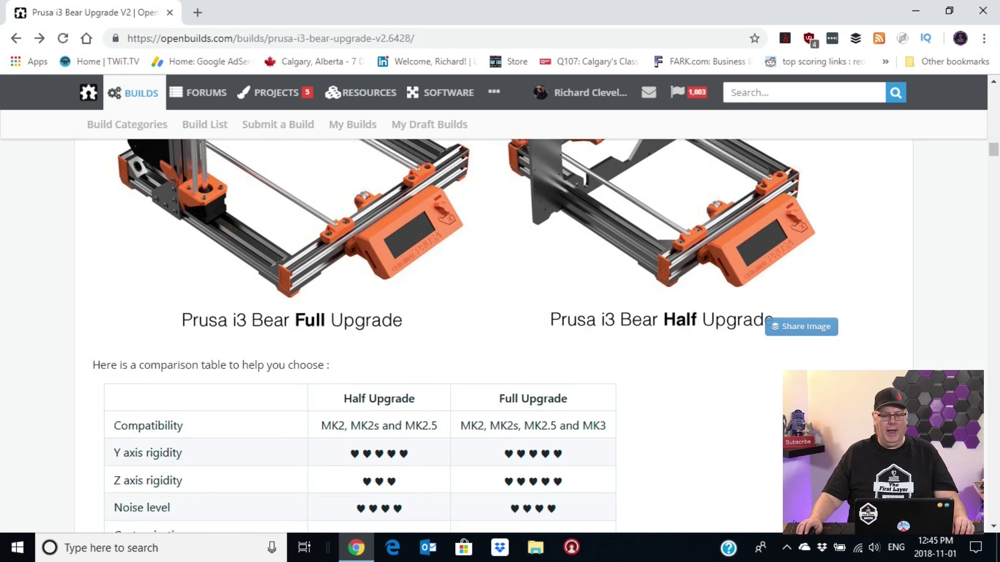
{"action": "scroll", "scroll_direction": "down", "scroll_amount": 3}
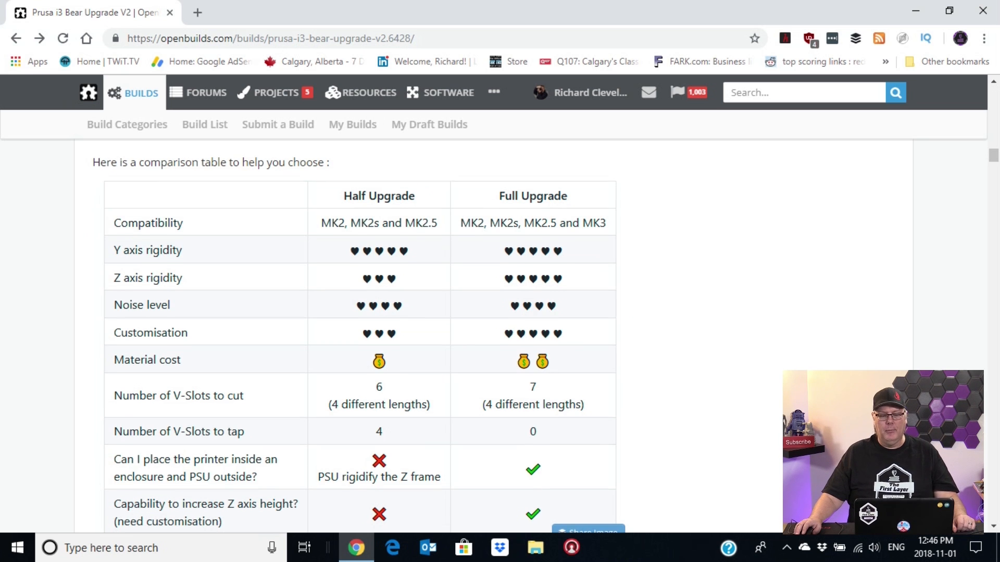
{"action": "scroll", "scroll_direction": "down", "scroll_amount": 3}
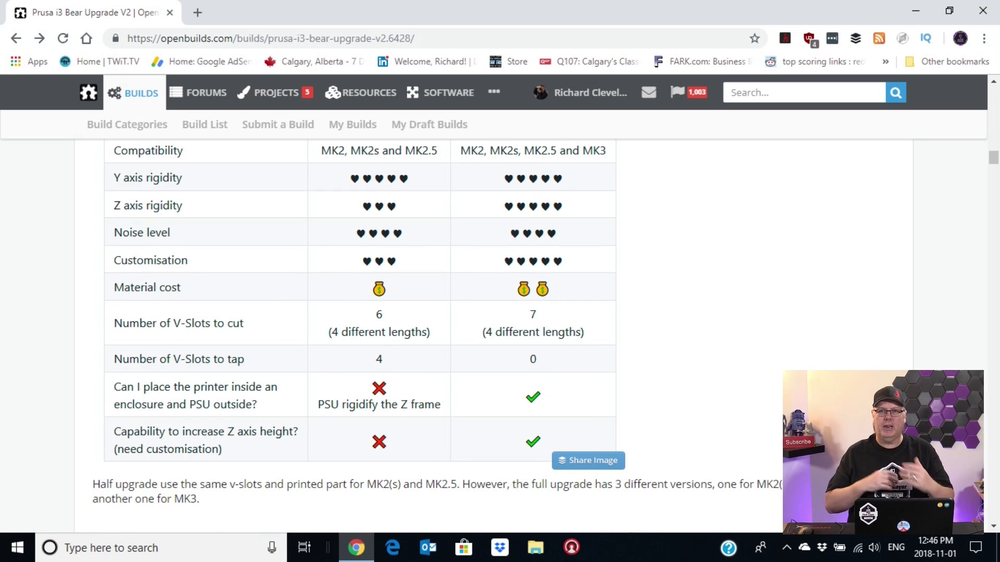
{"action": "scroll", "scroll_direction": "down", "scroll_amount": 3}
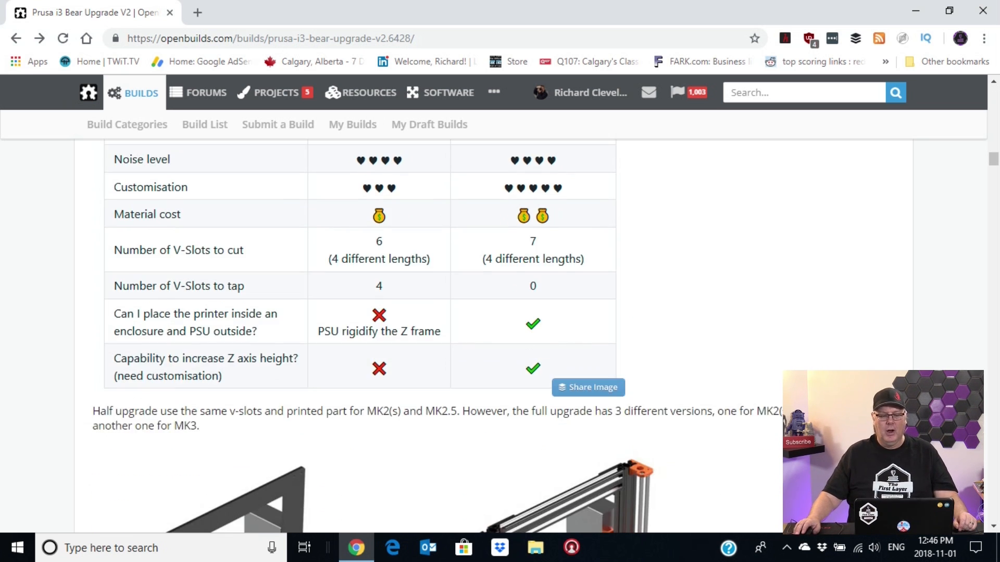
{"action": "scroll", "scroll_direction": "down", "scroll_amount": 3}
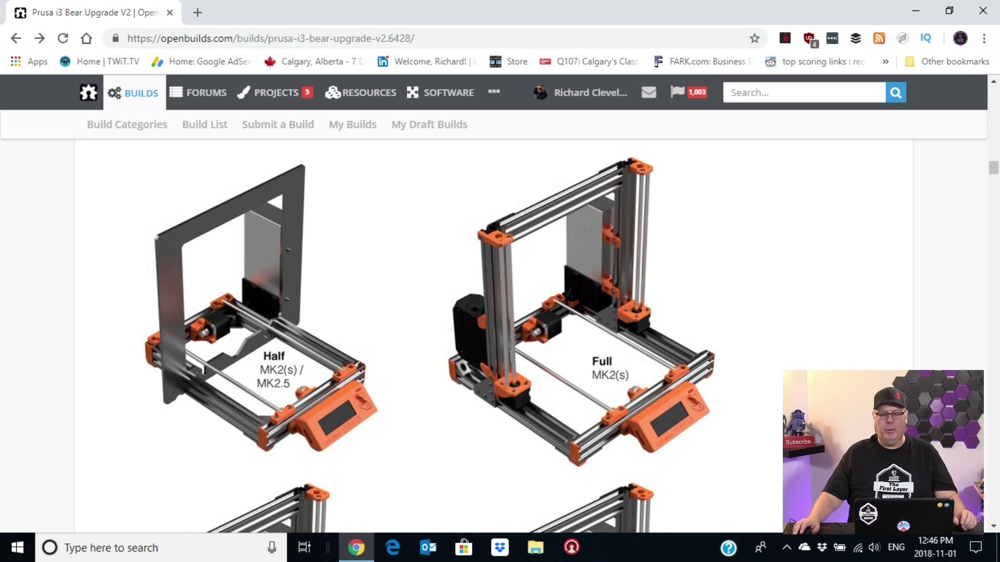
{"action": "scroll", "scroll_direction": "down", "scroll_amount": 3}
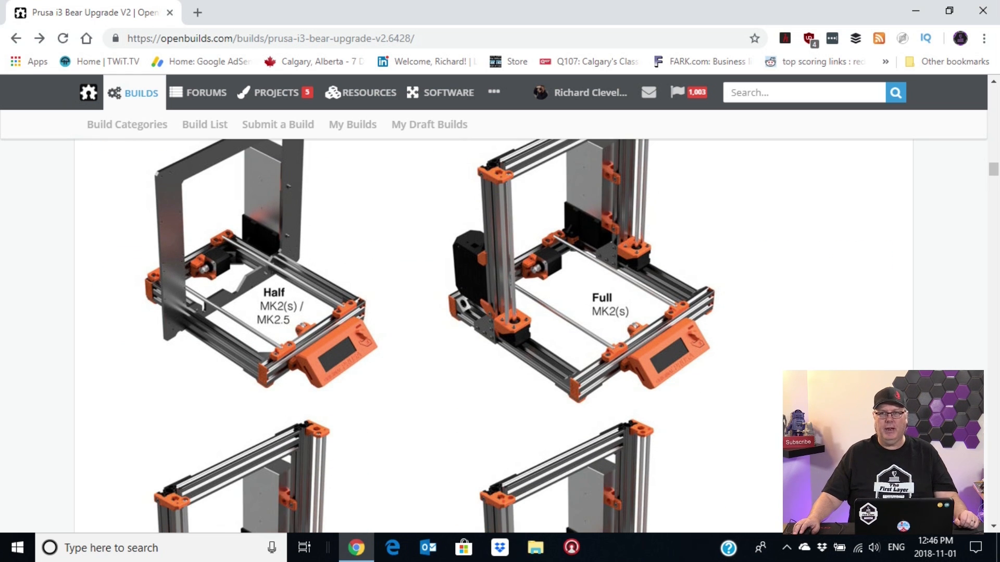
{"action": "scroll", "scroll_direction": "down", "scroll_amount": 3}
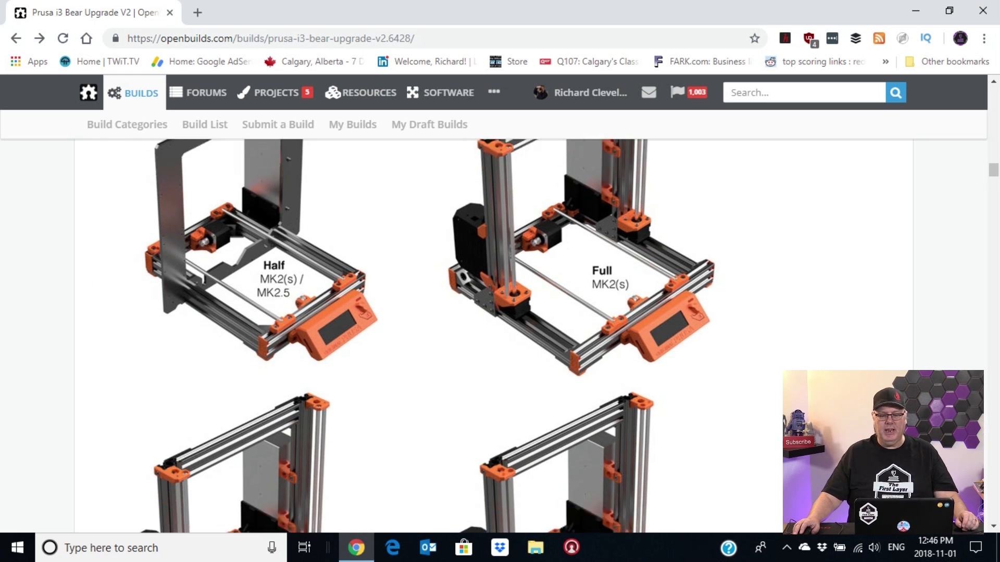
{"action": "scroll", "scroll_direction": "down", "scroll_amount": 3}
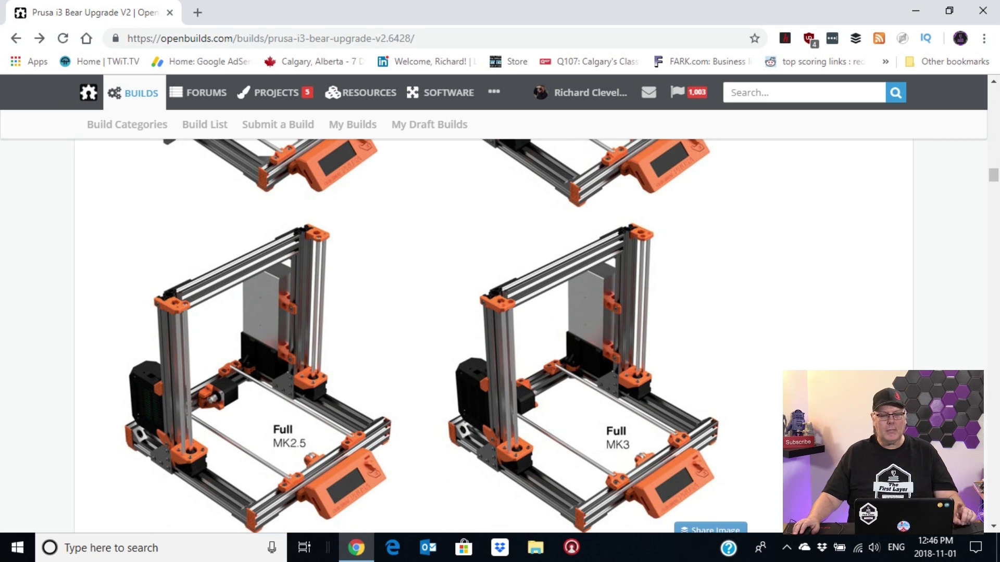
{"action": "scroll", "scroll_direction": "down", "scroll_amount": 3}
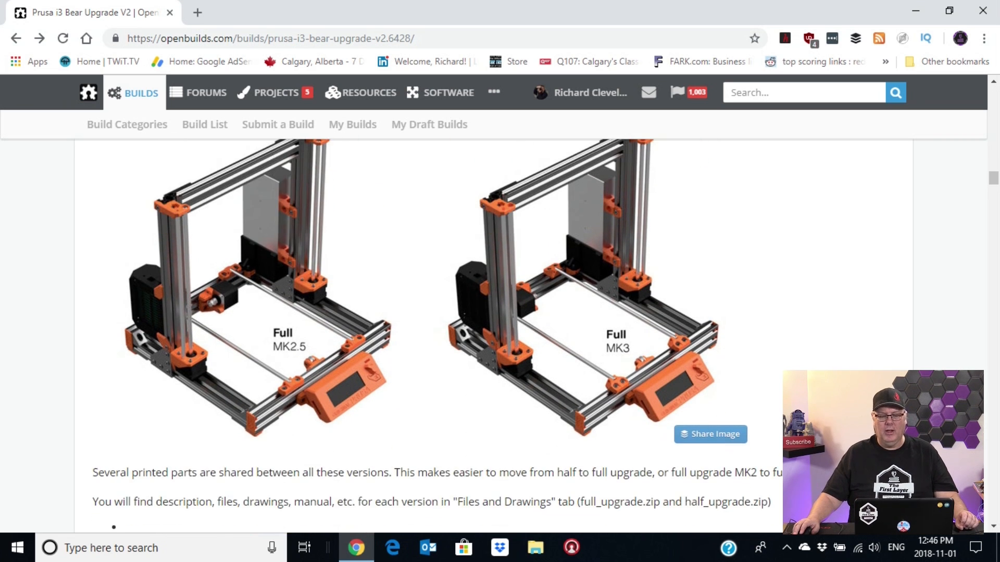
{"action": "scroll", "scroll_direction": "down", "scroll_amount": 3}
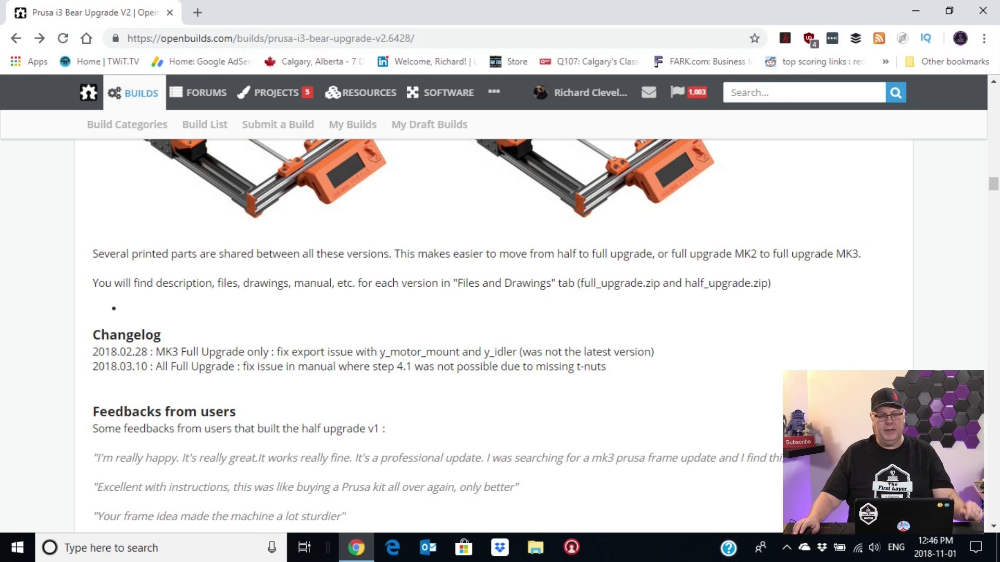
{"action": "scroll", "scroll_direction": "down", "scroll_amount": 3}
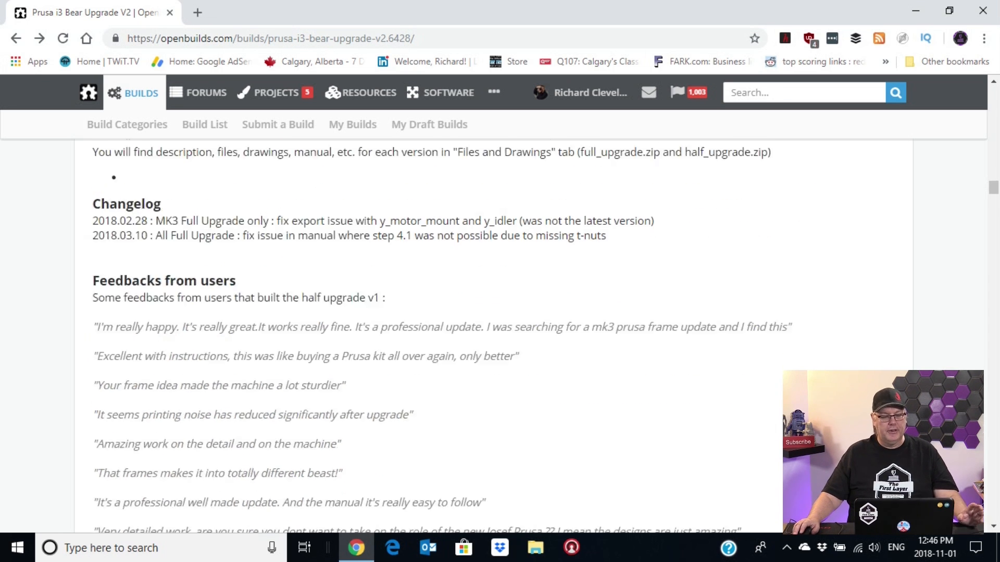
{"action": "scroll", "scroll_direction": "down", "scroll_amount": 3}
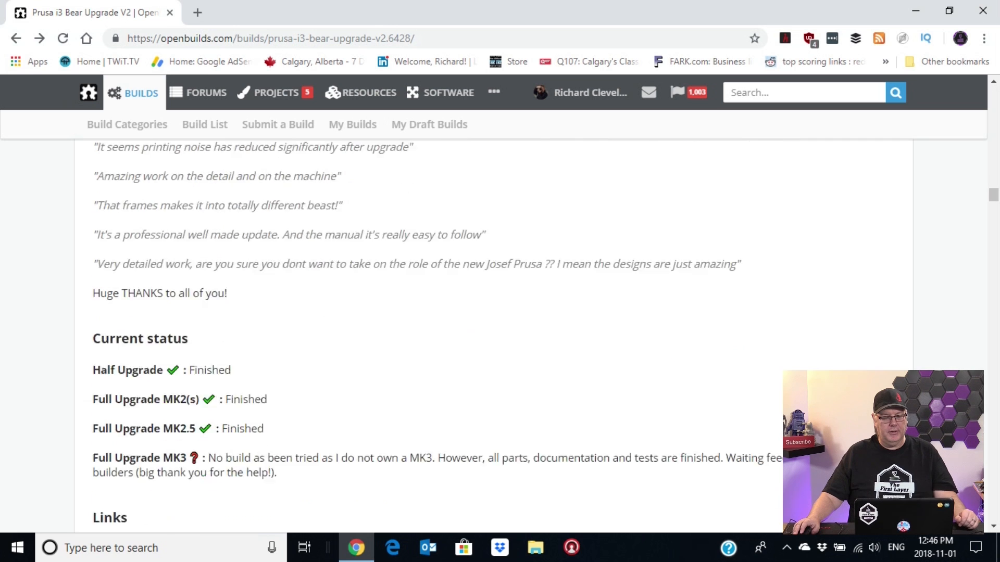
{"action": "scroll", "scroll_direction": "down", "scroll_amount": 3}
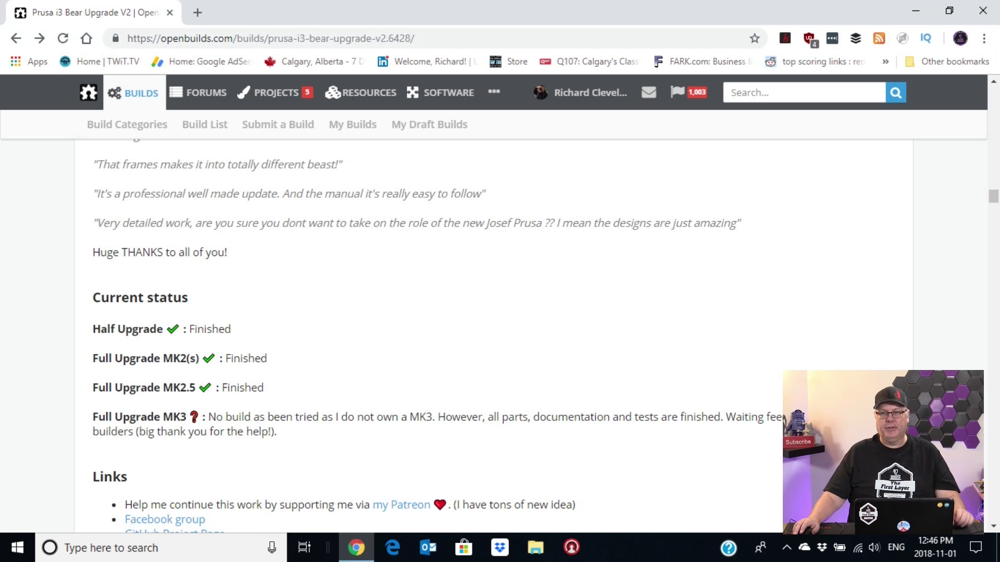
{"action": "scroll", "scroll_direction": "down", "scroll_amount": 3}
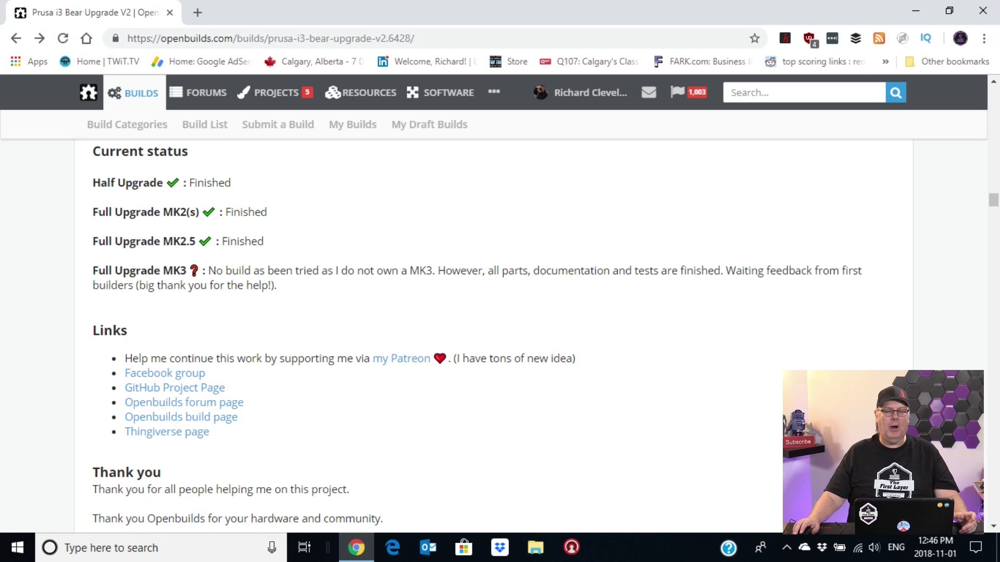
{"action": "scroll", "scroll_direction": "down", "scroll_amount": 3}
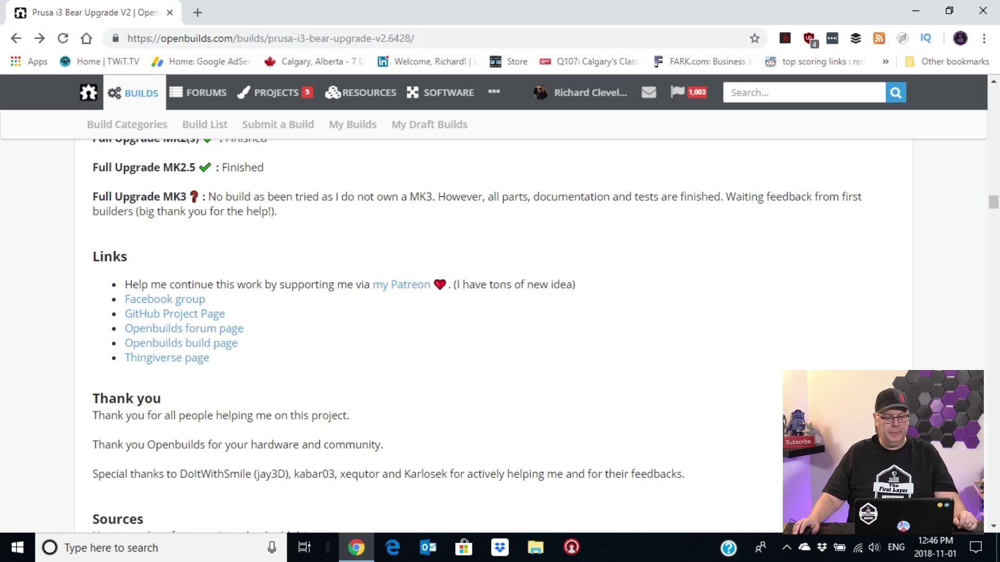
Step: Scroll down the Bear Upgrade GitHub repository through the first part of its README
{"action": "scroll", "scroll_direction": "down", "scroll_amount": 3}
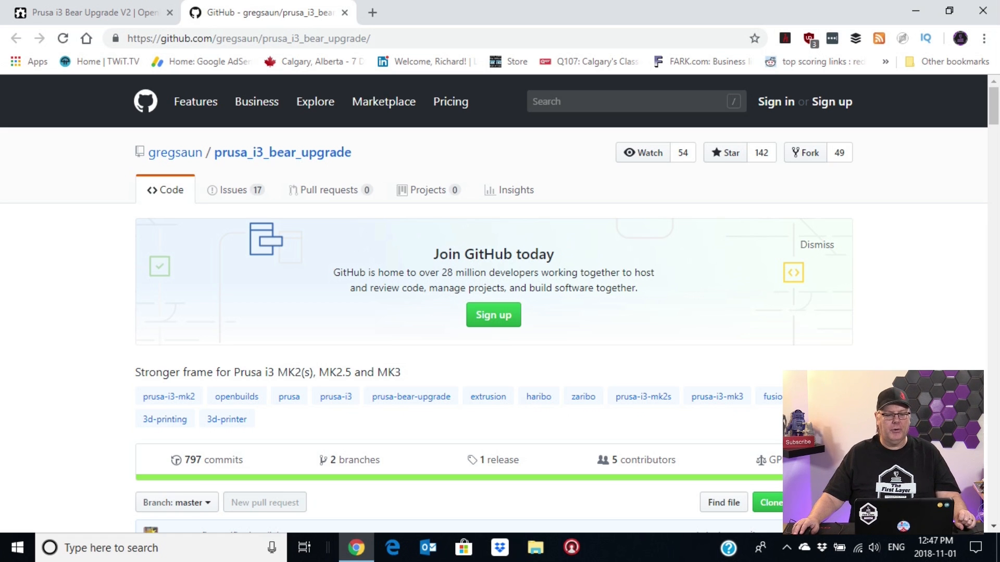
{"action": "scroll", "scroll_direction": "down", "scroll_amount": 3}
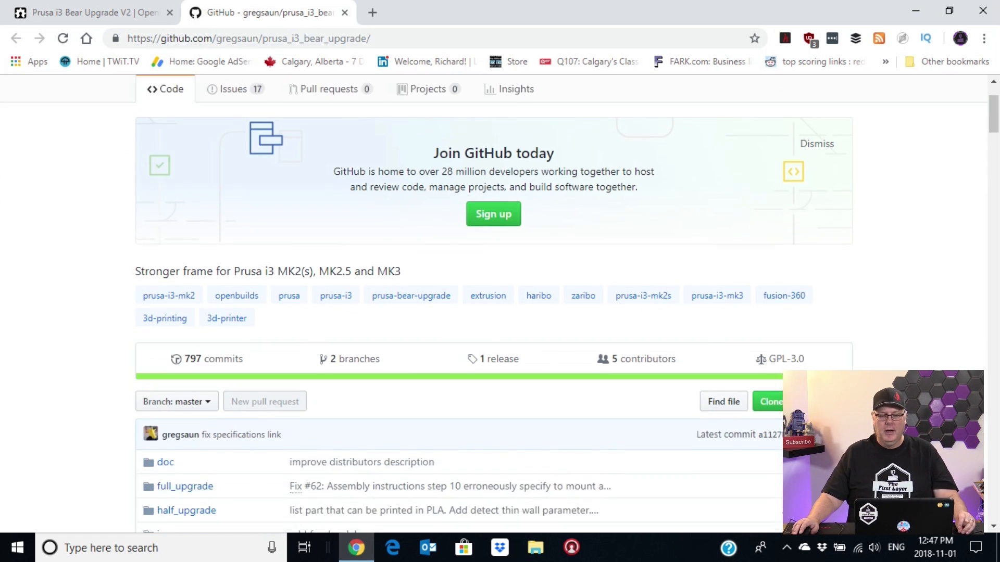
{"action": "scroll", "scroll_direction": "down", "scroll_amount": 3}
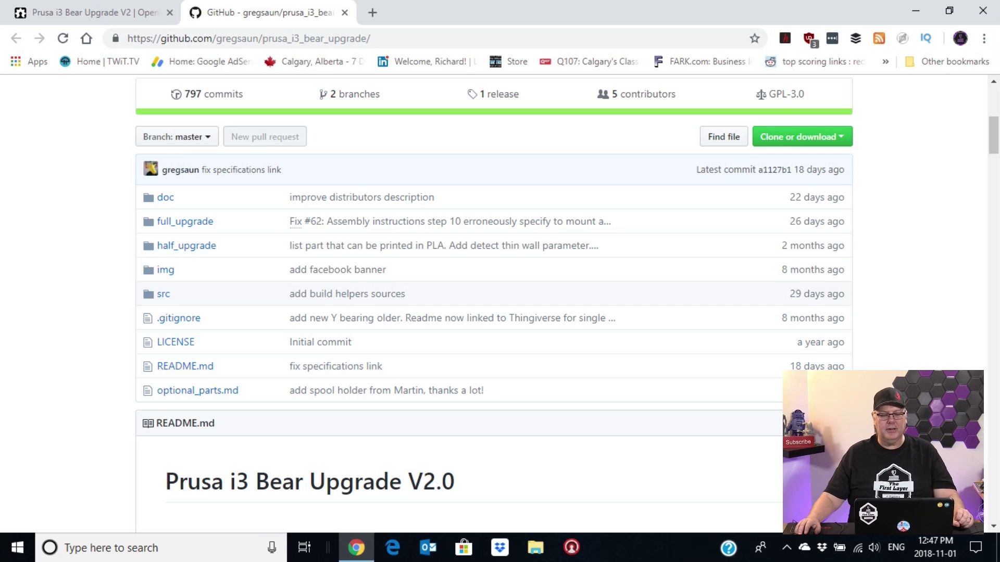
{"action": "scroll", "scroll_direction": "down", "scroll_amount": 3}
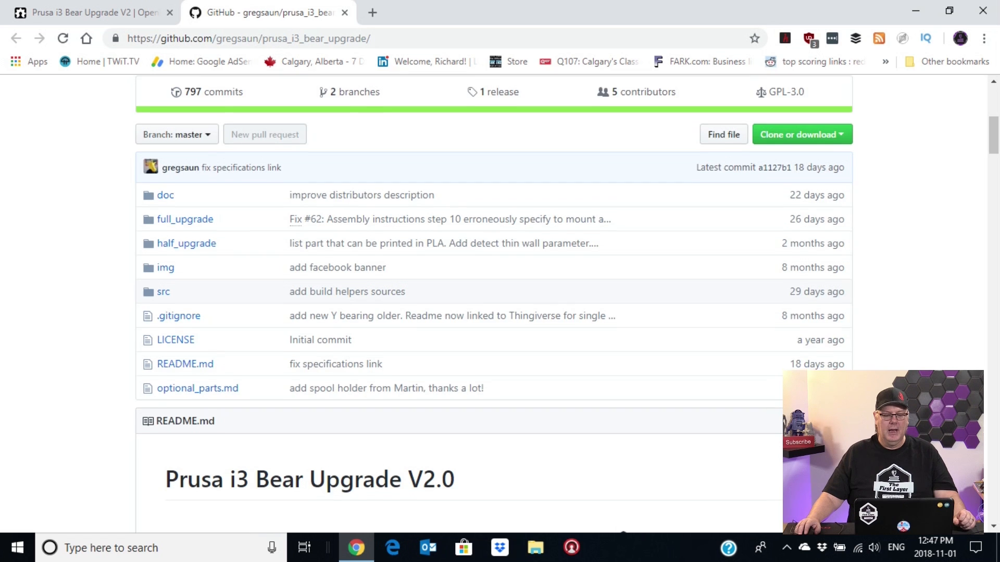
{"action": "scroll", "scroll_direction": "down", "scroll_amount": 3}
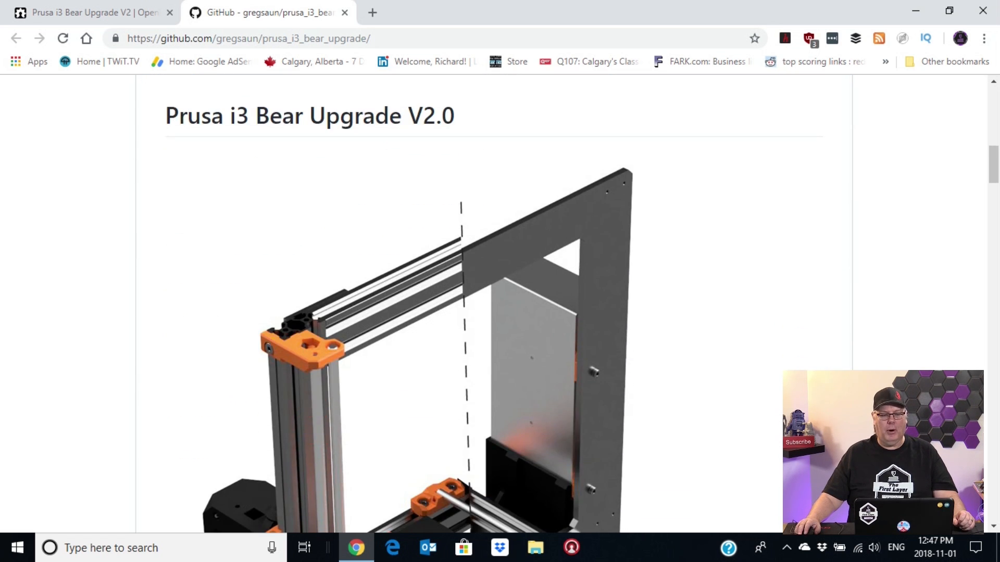
{"action": "scroll", "scroll_direction": "down", "scroll_amount": 3}
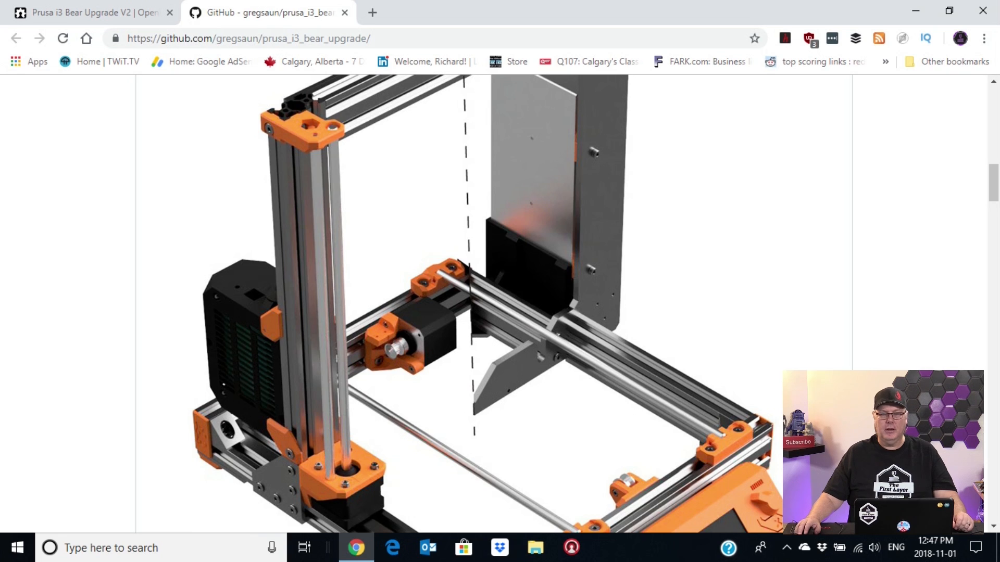
{"action": "scroll", "scroll_direction": "down", "scroll_amount": 3}
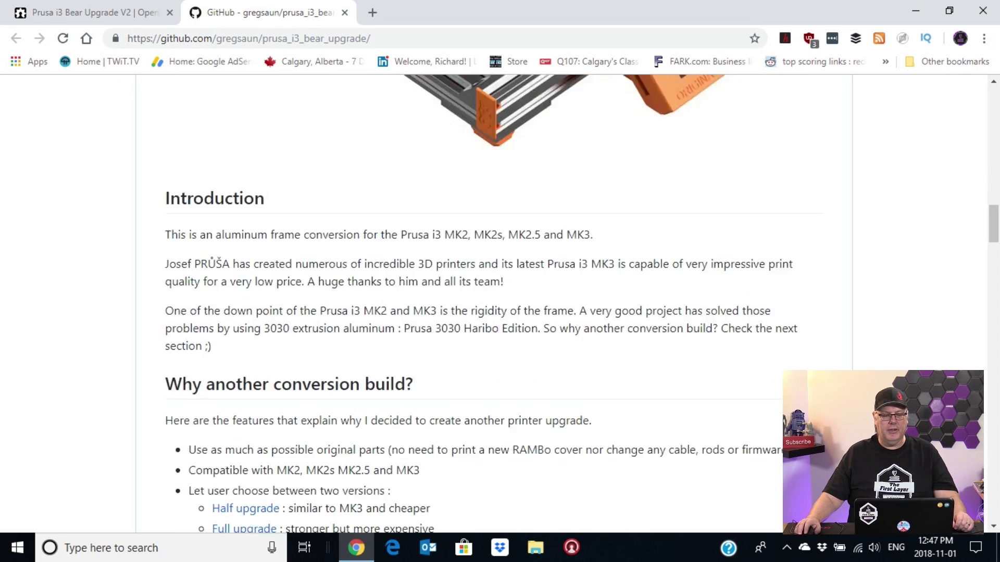
{"action": "scroll", "scroll_direction": "down", "scroll_amount": 3}
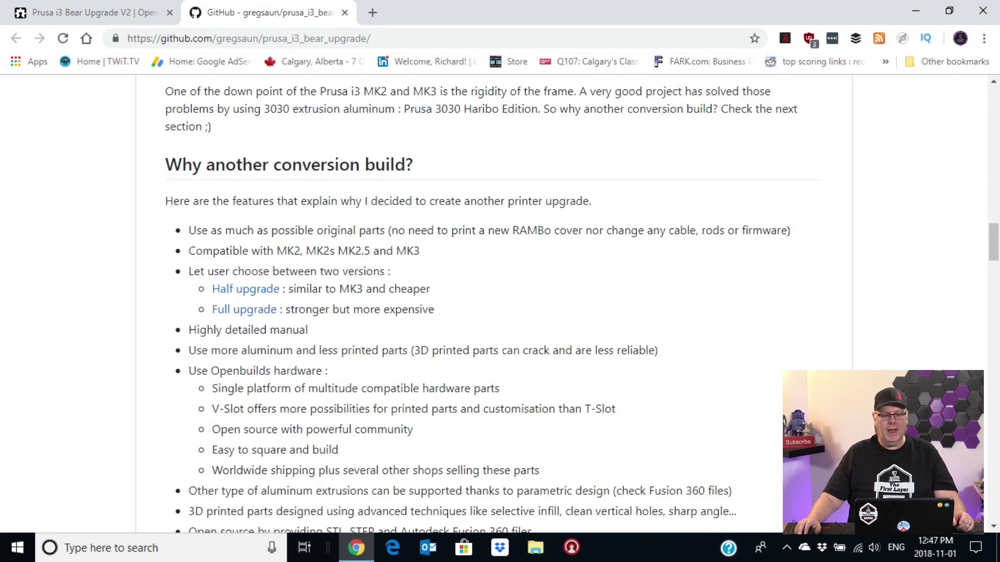
{"action": "scroll", "scroll_direction": "down", "scroll_amount": 3}
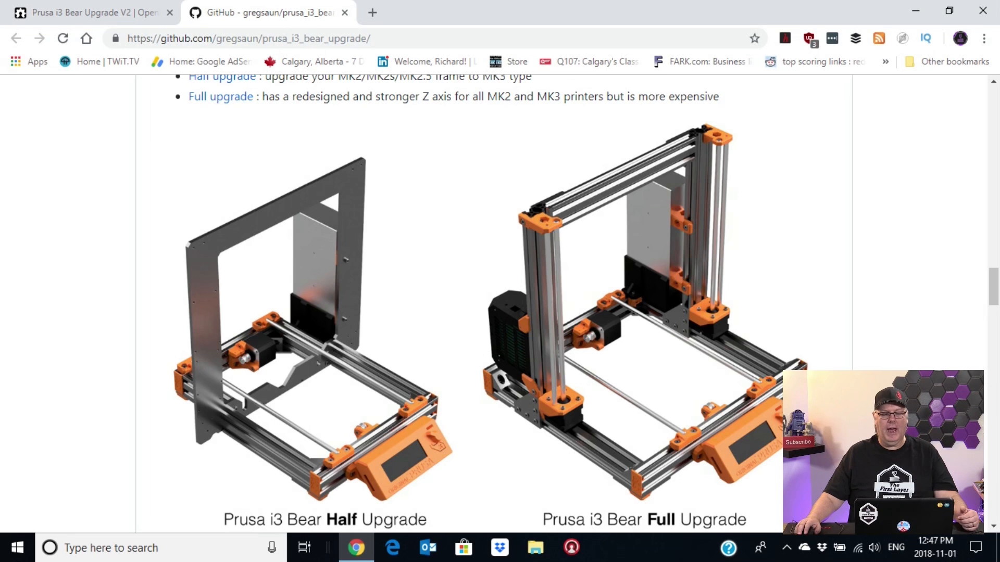
{"action": "scroll", "scroll_direction": "down", "scroll_amount": 3}
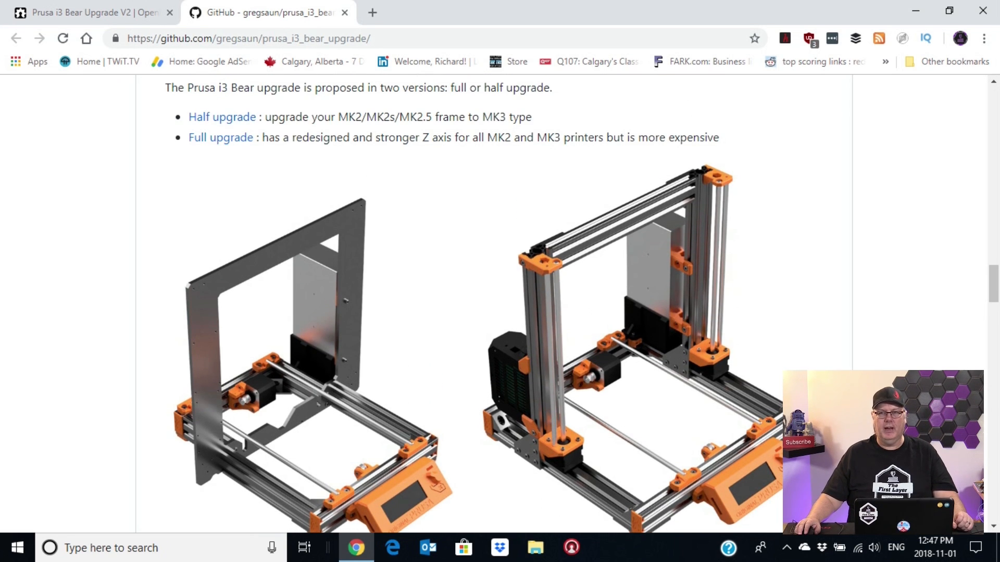
{"action": "scroll", "scroll_direction": "down", "scroll_amount": 3}
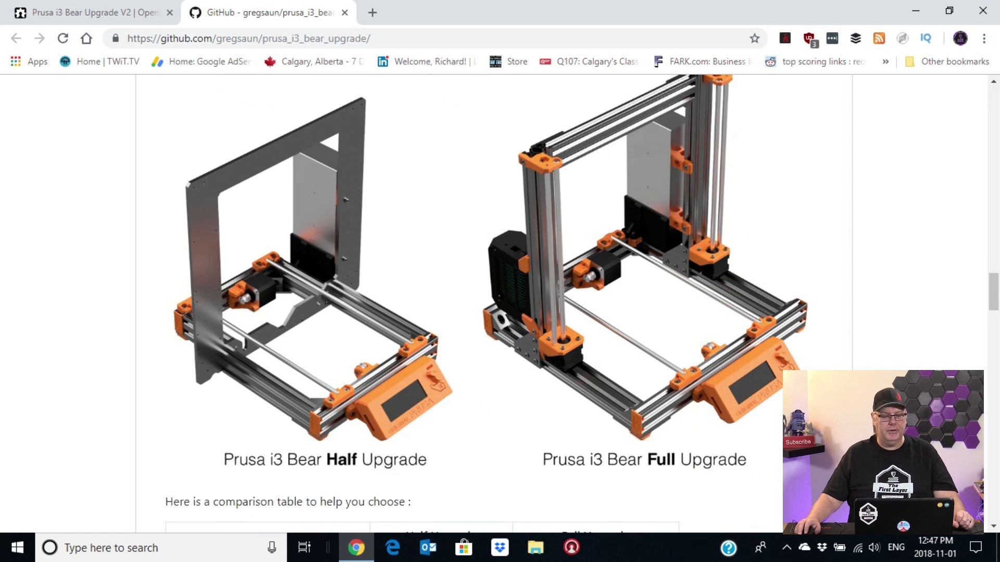
Step: Continue through the rest of the README and return to the repository file listing
{"action": "scroll", "scroll_direction": "up", "scroll_amount": 3}
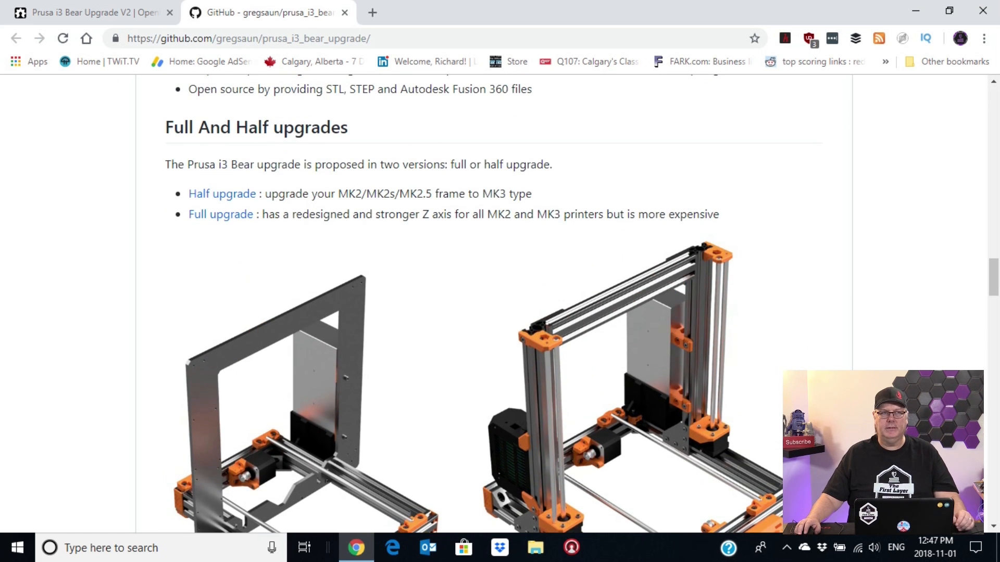
{"action": "scroll", "scroll_direction": "down", "scroll_amount": 3}
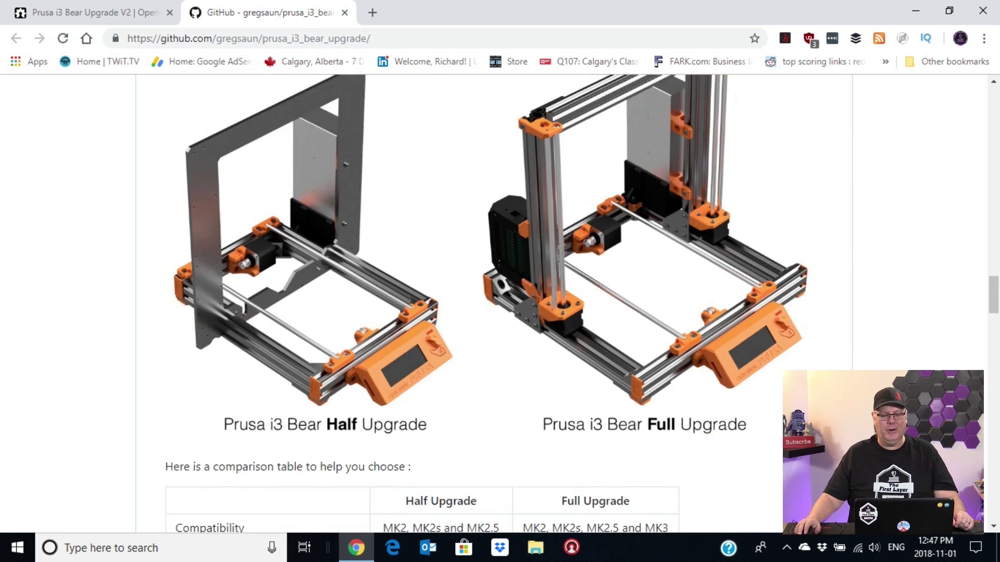
{"action": "scroll", "scroll_direction": "down", "scroll_amount": 3}
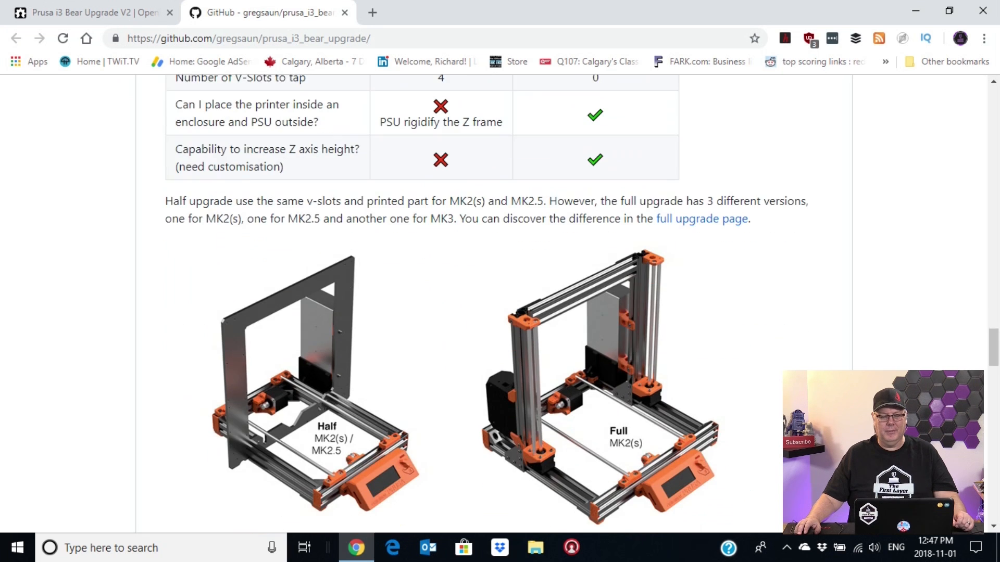
{"action": "scroll", "scroll_direction": "down", "scroll_amount": 3}
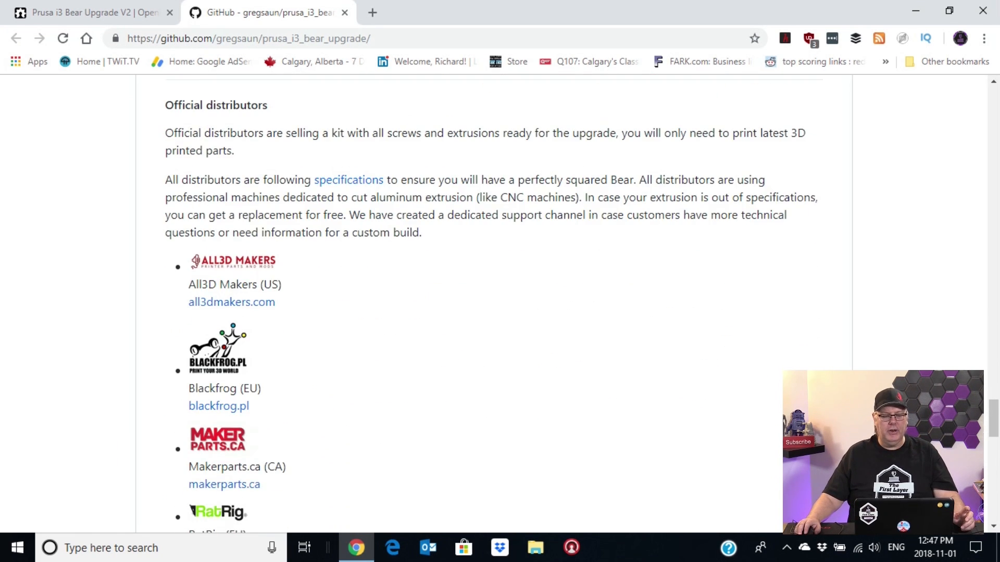
{"action": "scroll", "scroll_direction": "down", "scroll_amount": 3}
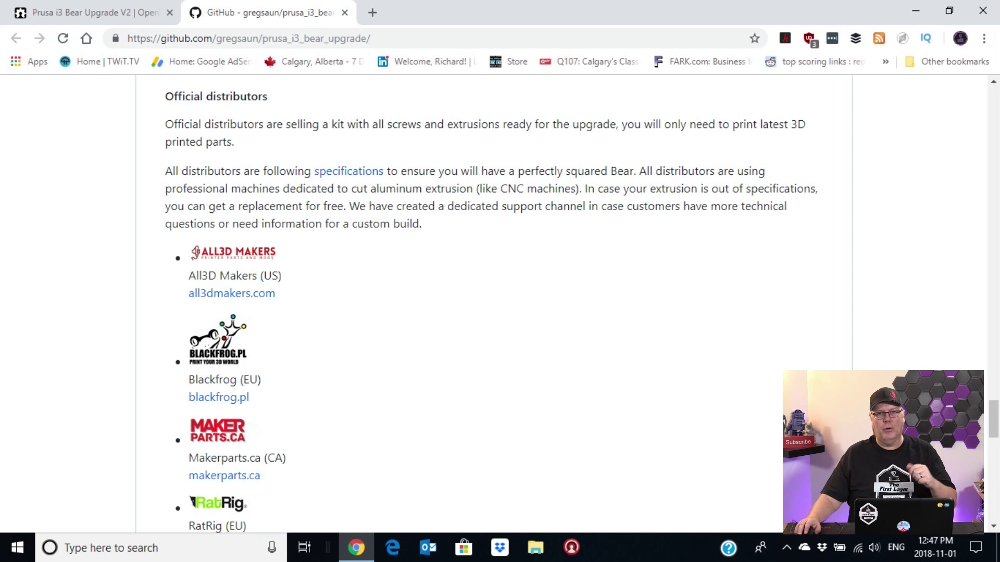
{"action": "scroll", "scroll_direction": "down", "scroll_amount": 3}
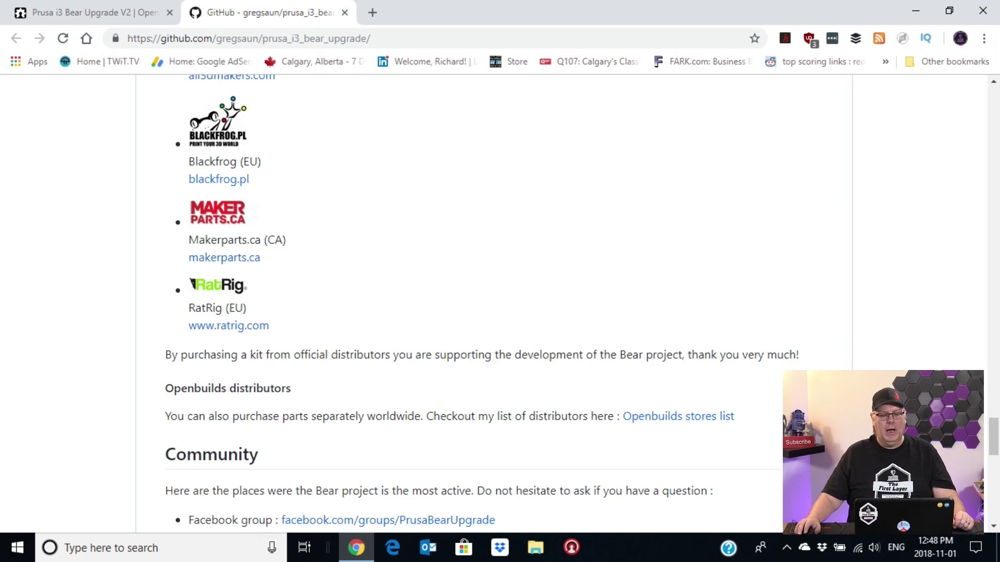
{"action": "scroll", "scroll_direction": "down", "scroll_amount": 3}
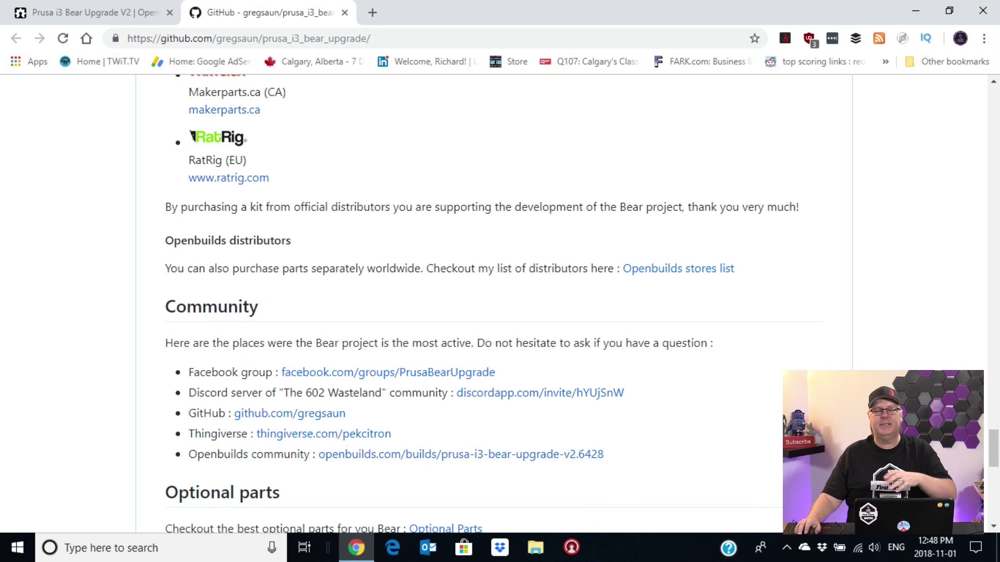
{"action": "scroll", "scroll_direction": "down", "scroll_amount": 3}
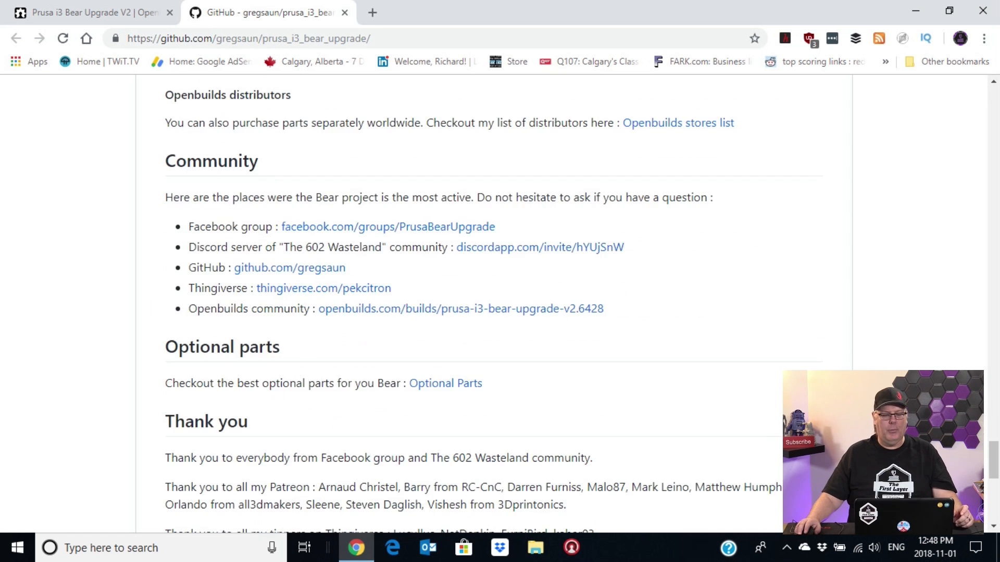
{"action": "scroll", "scroll_direction": "down", "scroll_amount": 3}
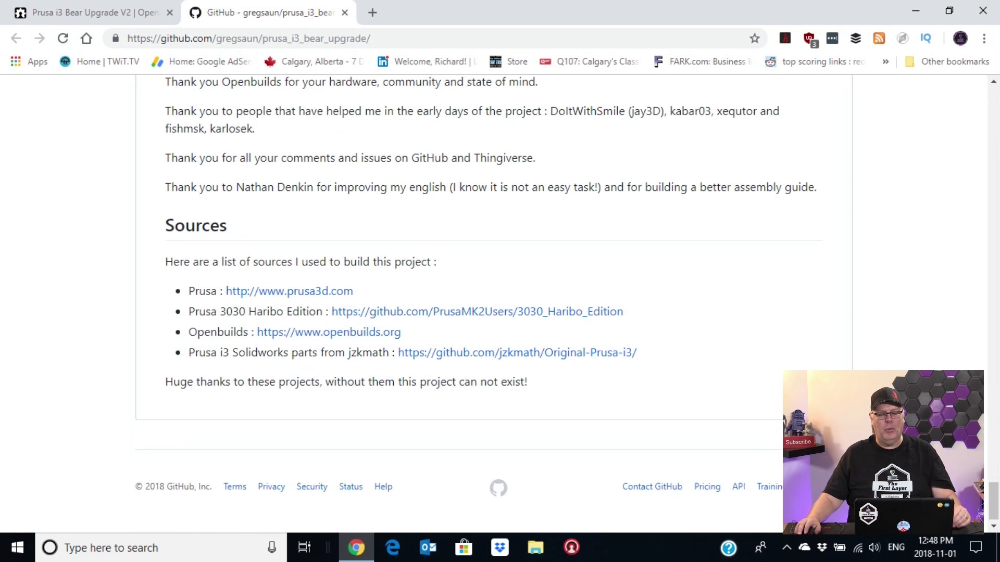
{"action": "scroll", "scroll_direction": "up", "scroll_amount": 3}
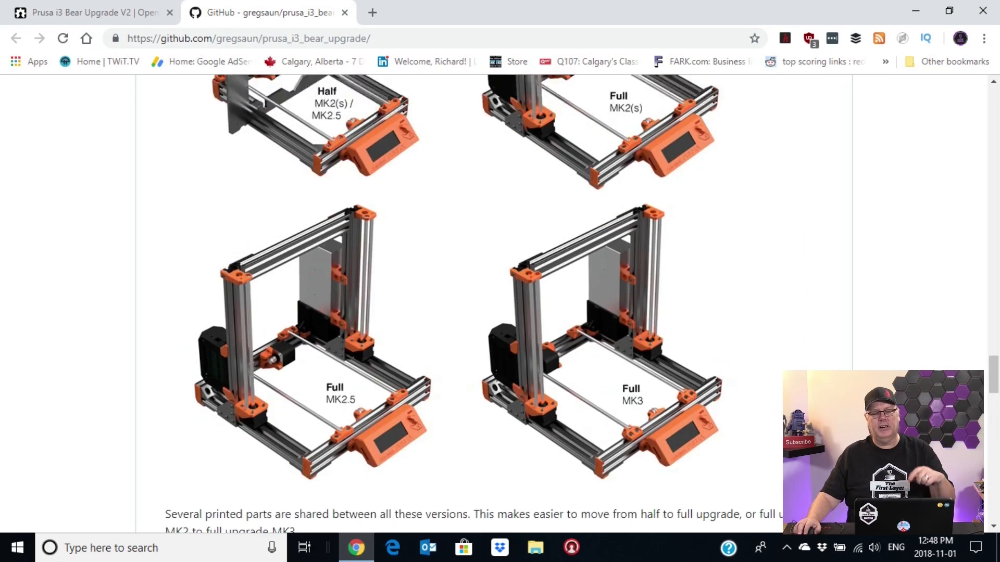
{"action": "scroll", "scroll_direction": "down", "scroll_amount": 3}
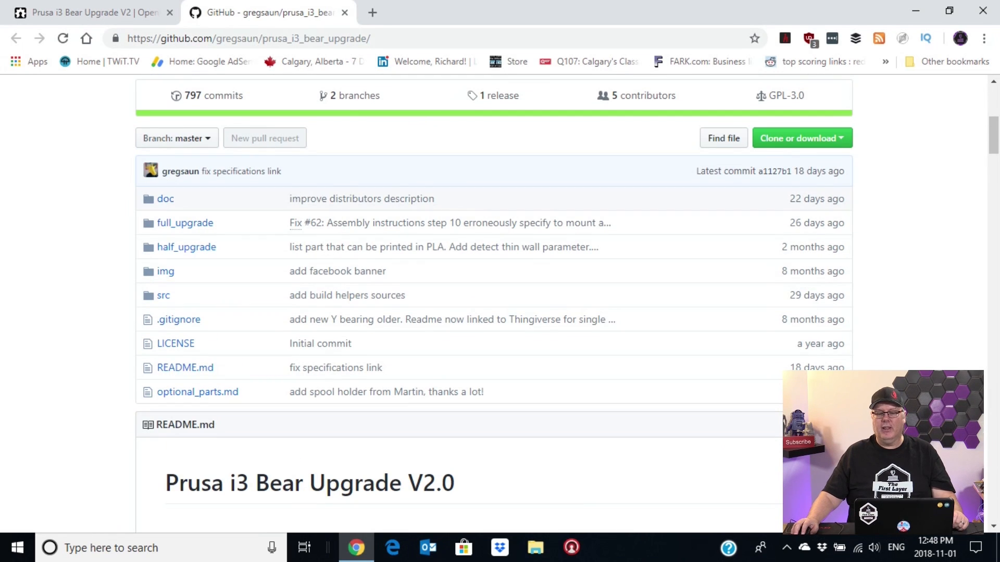
Step: Download the Prusa i3 Bear Upgrade repository as a ZIP from the Clone or download menu
{"action": "left_click", "coordinate": [801, 138]}
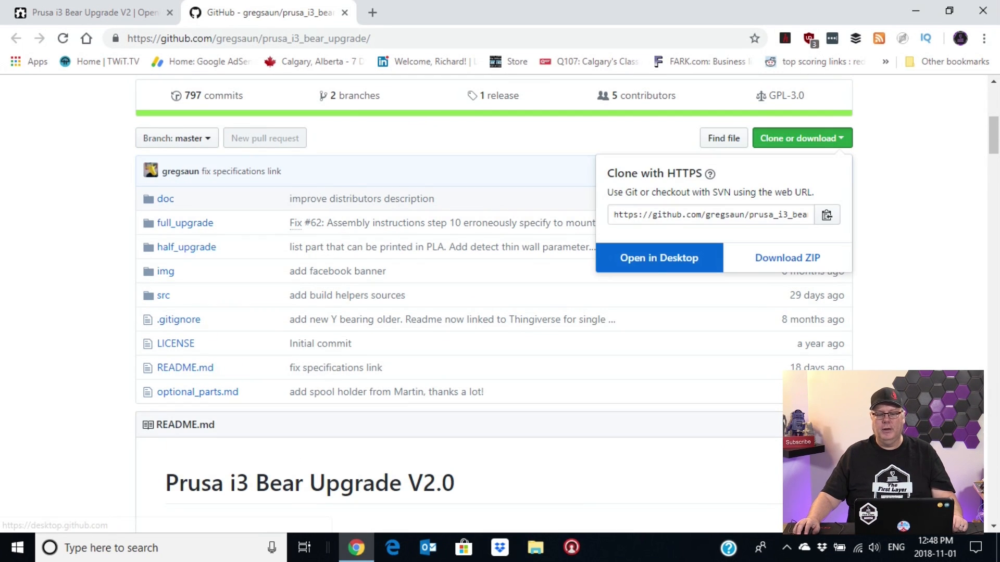
{"action": "left_click", "coordinate": [787, 257]}
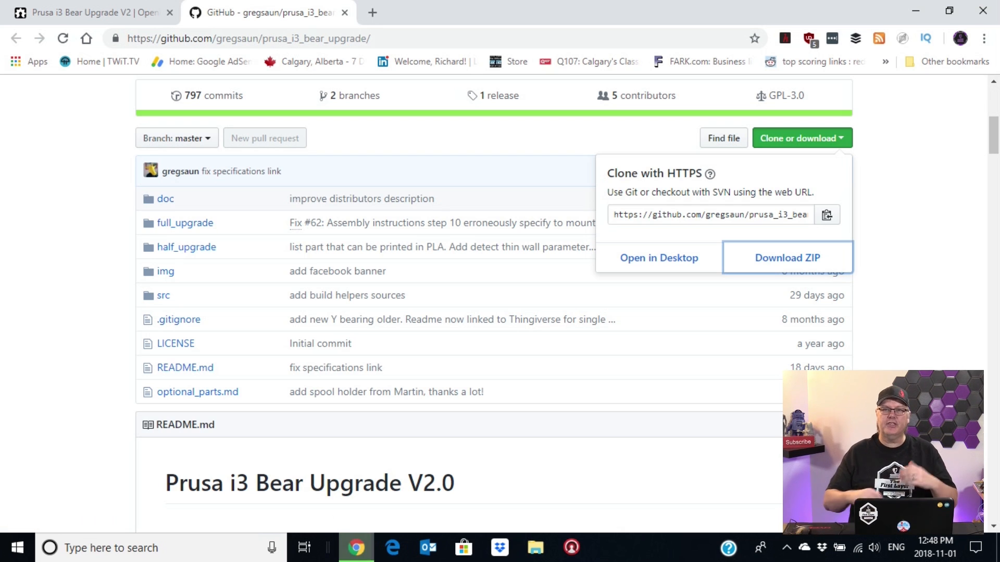
{"action": "left_click", "coordinate": [787, 258]}
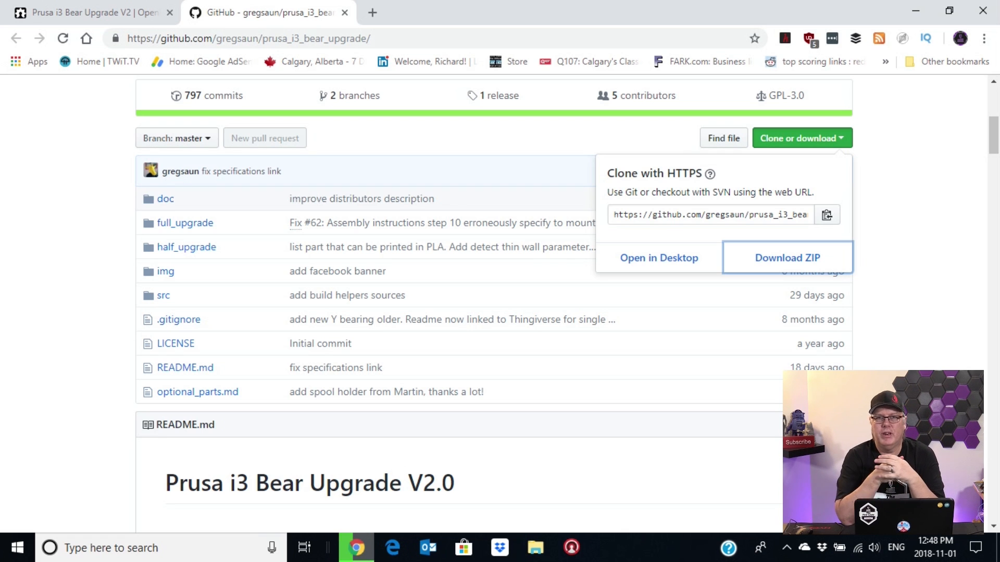
{"action": "left_click", "coordinate": [787, 258]}
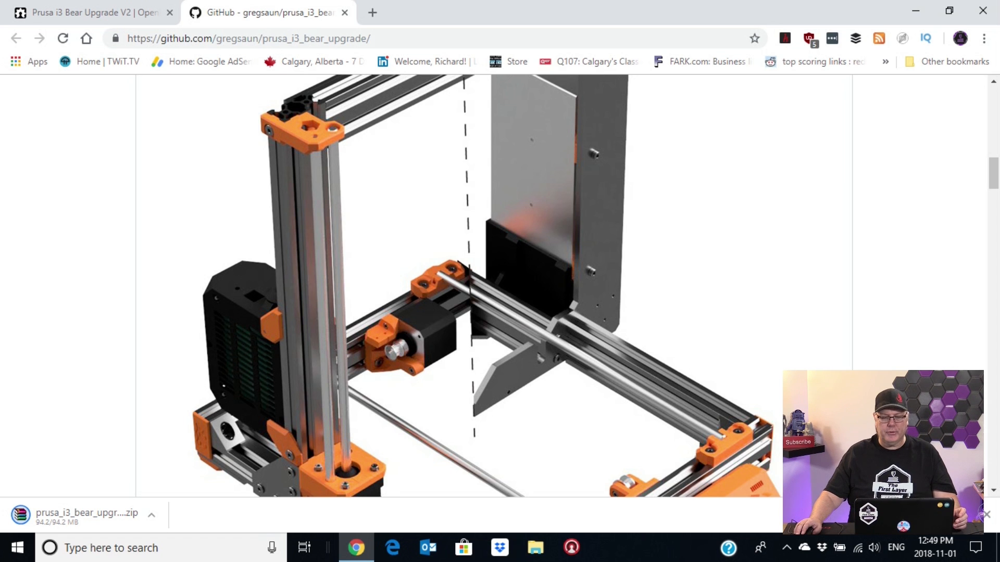
Step: Scroll through the repository's readme render while the zip downloads
{"action": "scroll", "scroll_direction": "down", "scroll_amount": 3}
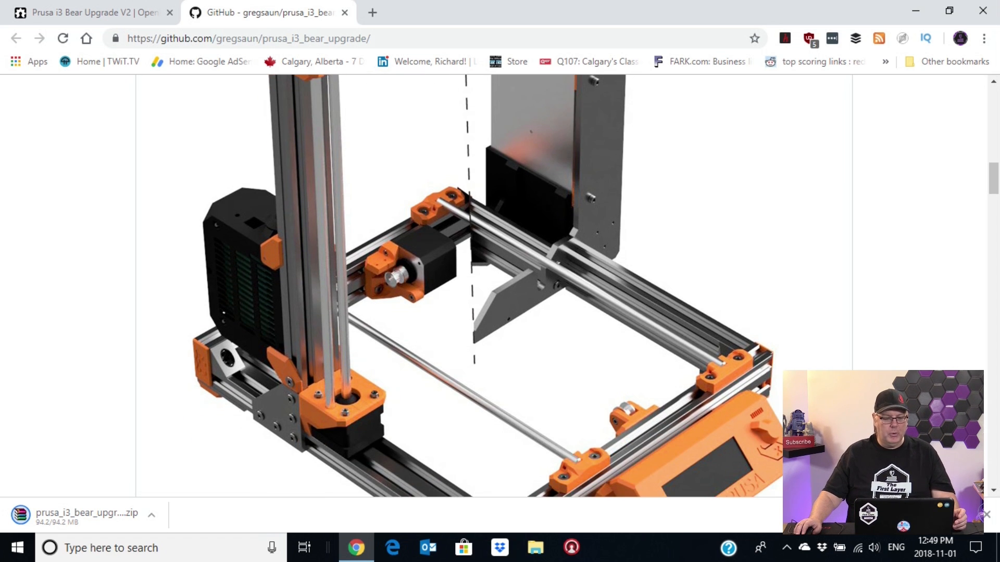
{"action": "scroll", "scroll_direction": "down", "scroll_amount": 3}
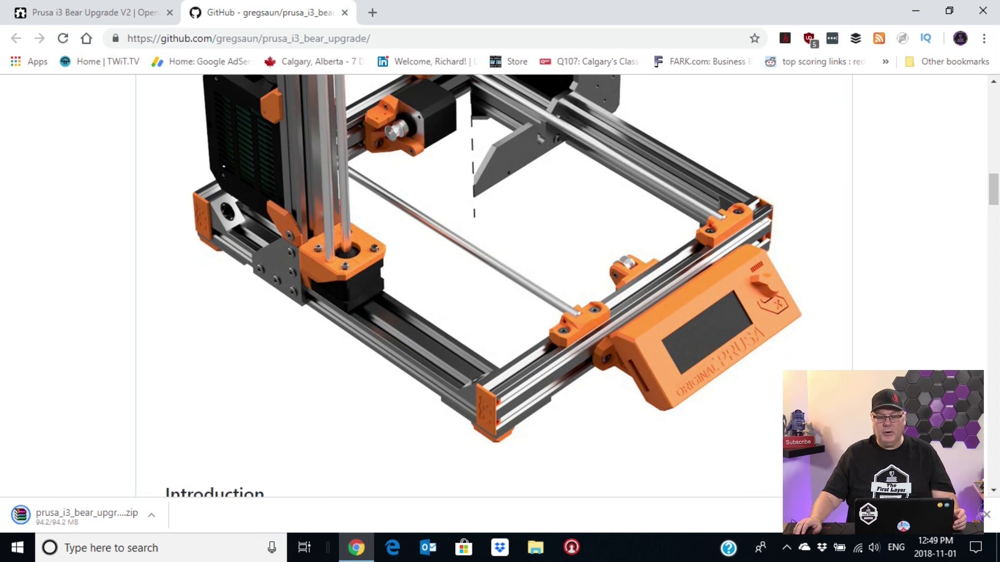
{"action": "scroll", "scroll_direction": "up", "scroll_amount": 3}
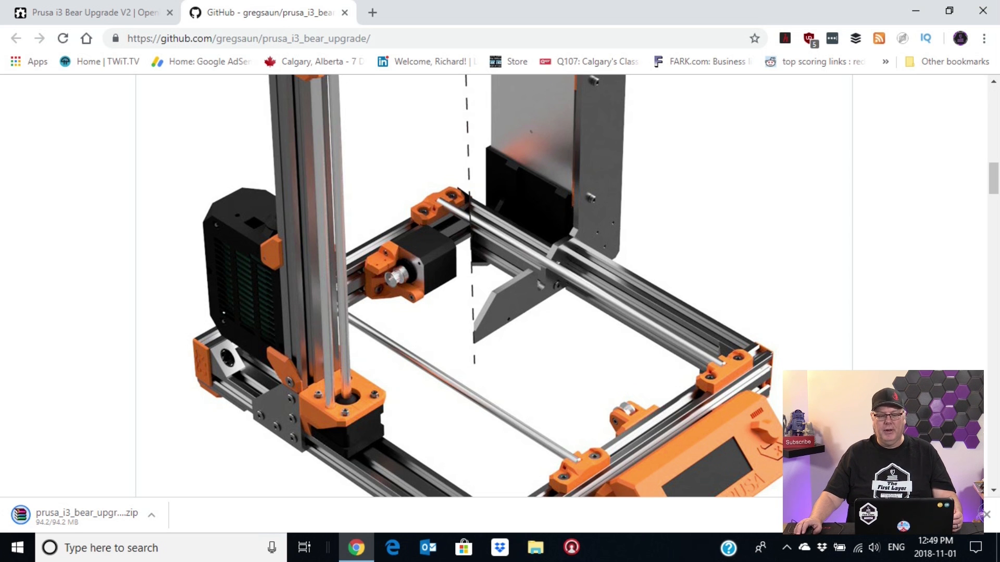
{"action": "scroll", "scroll_direction": "down", "scroll_amount": 3}
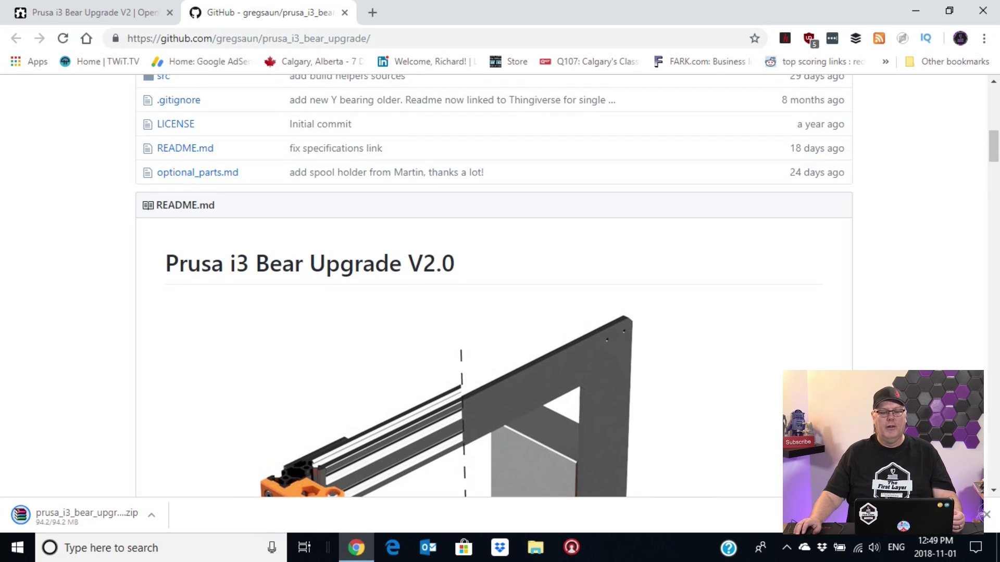
Step: Switch back to the OpenBuilds build page and scroll down to its section tabs
{"action": "left_click", "coordinate": [801, 137]}
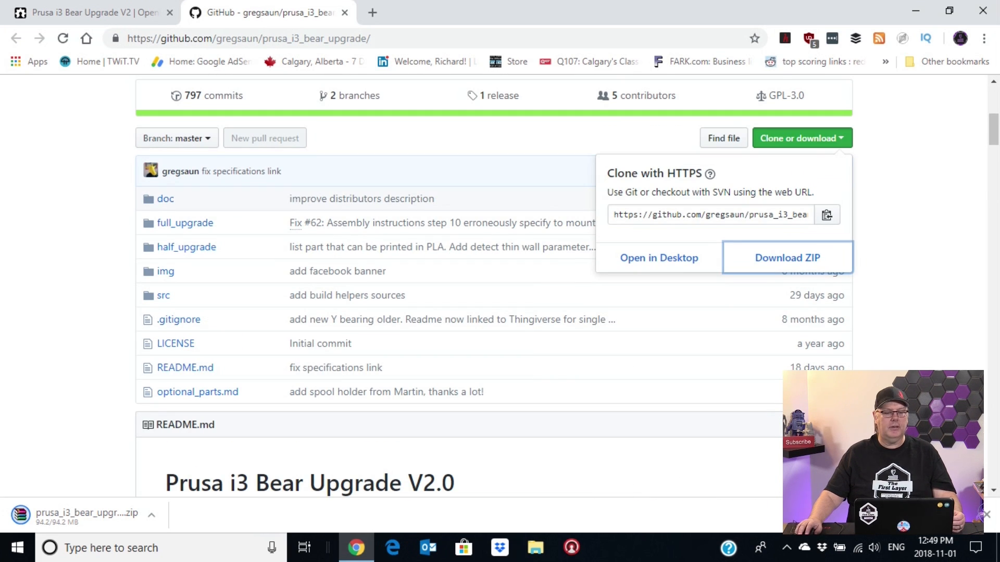
{"action": "left_click", "coordinate": [90, 12]}
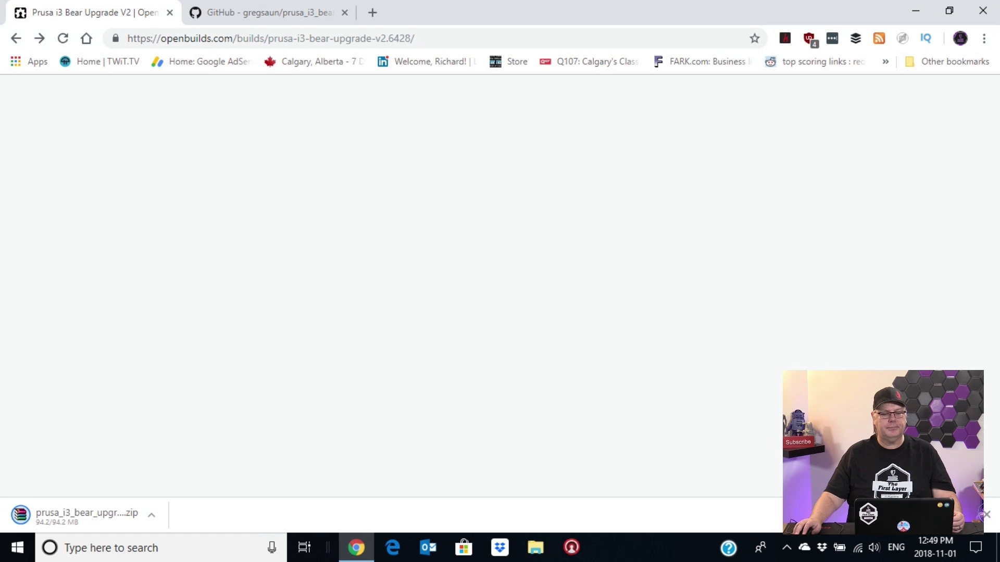
{"action": "scroll", "scroll_direction": "down", "scroll_amount": 3}
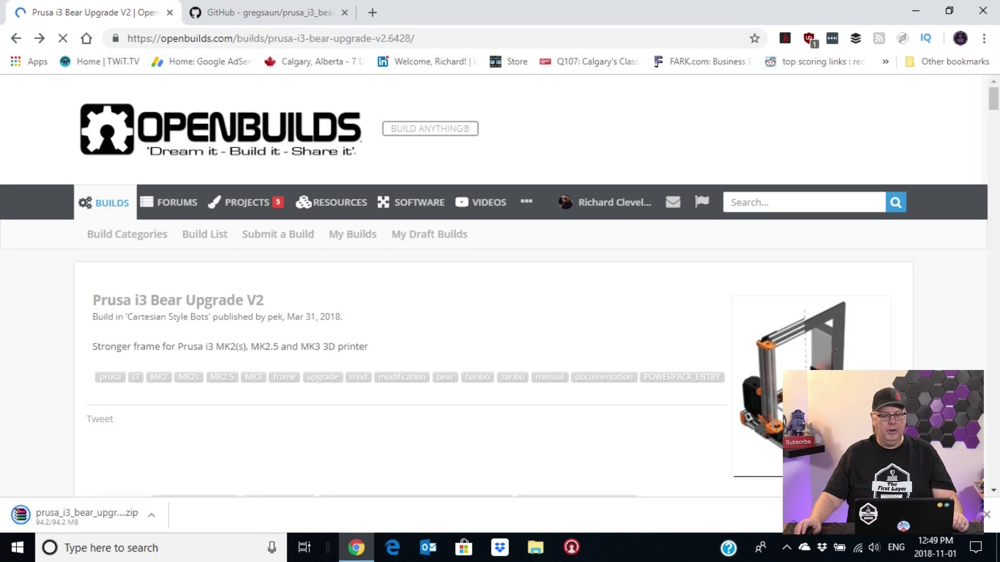
{"action": "scroll", "scroll_direction": "down", "scroll_amount": 3}
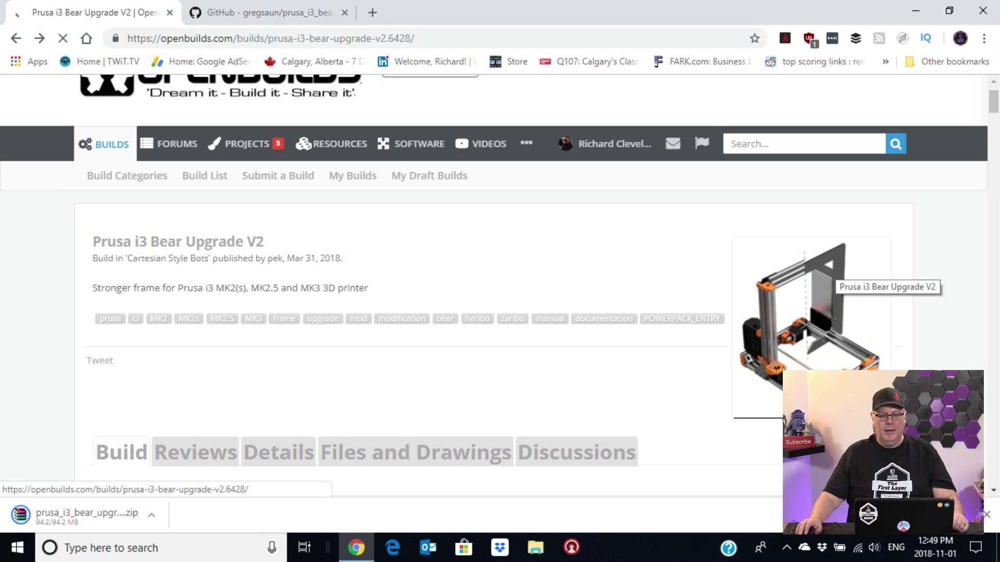
{"action": "scroll", "scroll_direction": "down", "scroll_amount": 3}
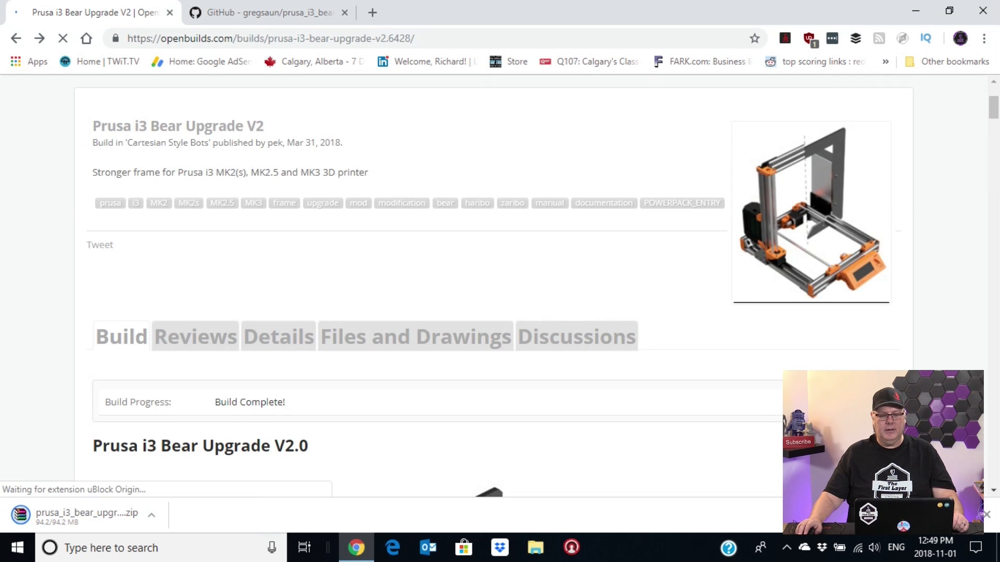
{"action": "scroll", "scroll_direction": "down", "scroll_amount": 3}
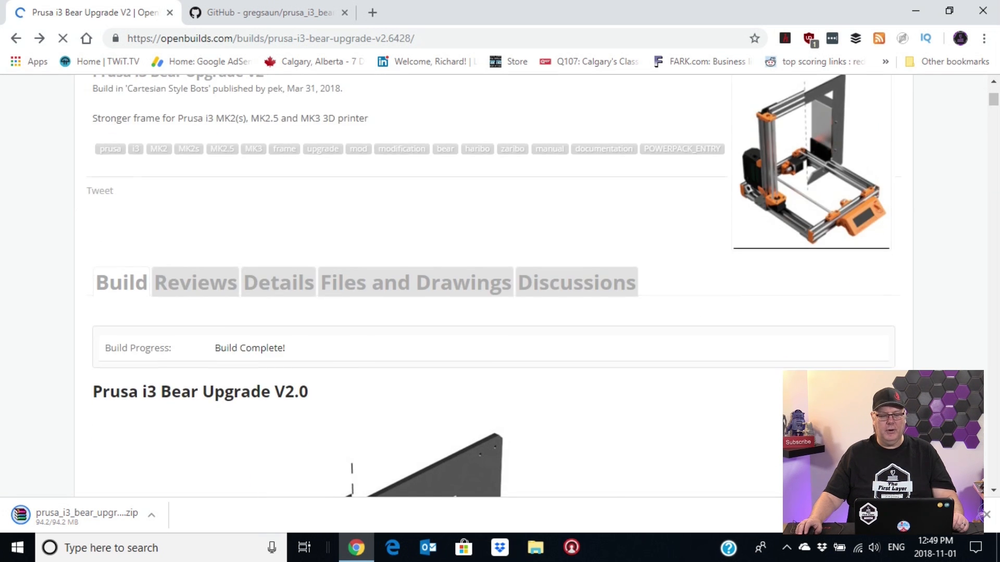
{"action": "scroll", "scroll_direction": "down", "scroll_amount": 3}
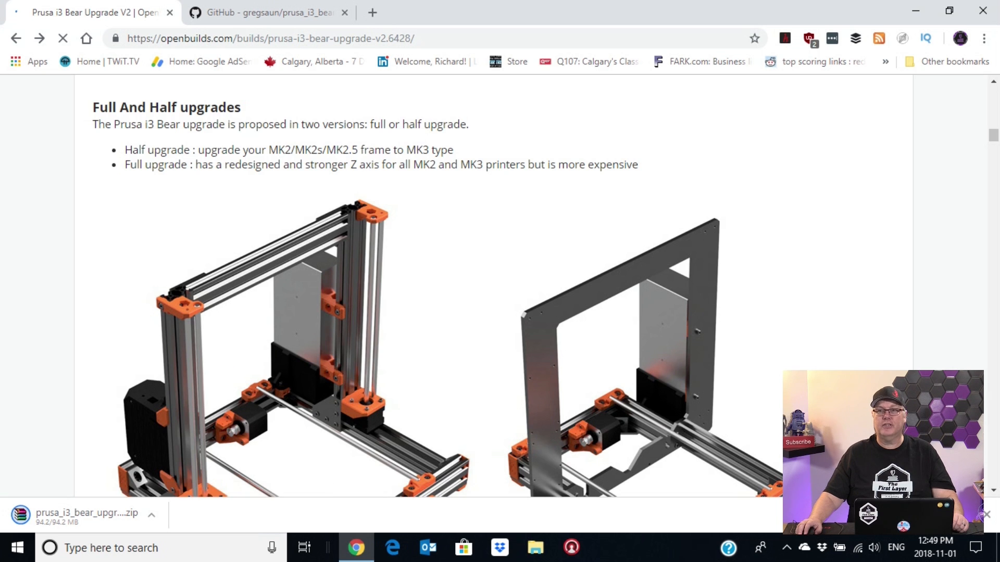
{"action": "scroll", "scroll_direction": "down", "scroll_amount": 3}
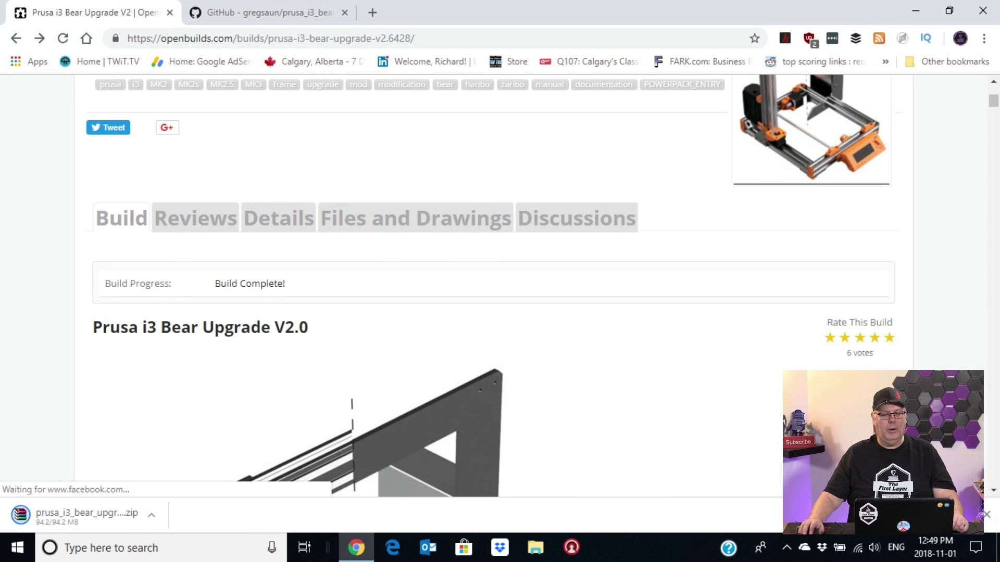
Step: Show the Build Details section with the GPL3 licence and reasons for the conversion
{"action": "left_click", "coordinate": [413, 218]}
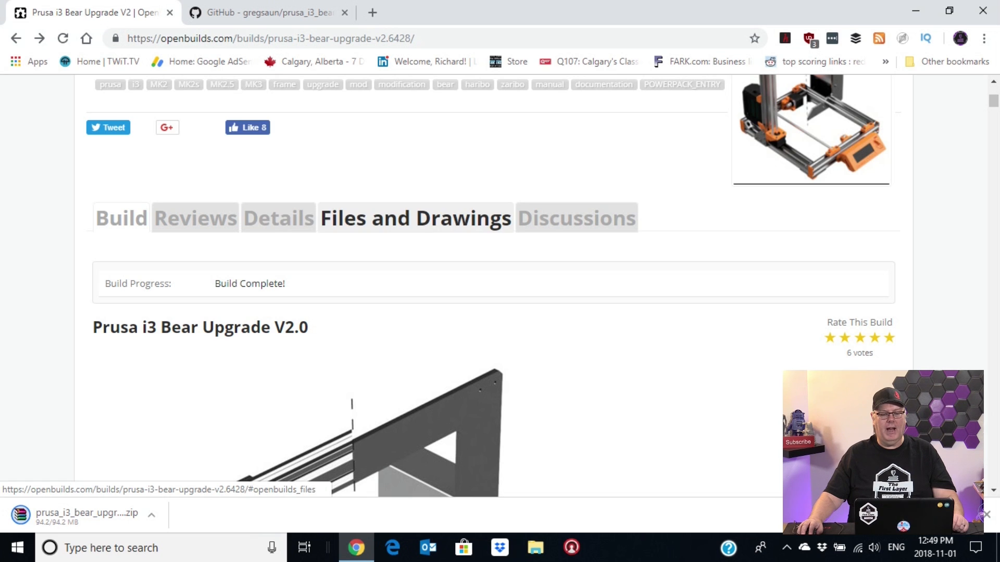
{"action": "left_click", "coordinate": [415, 217]}
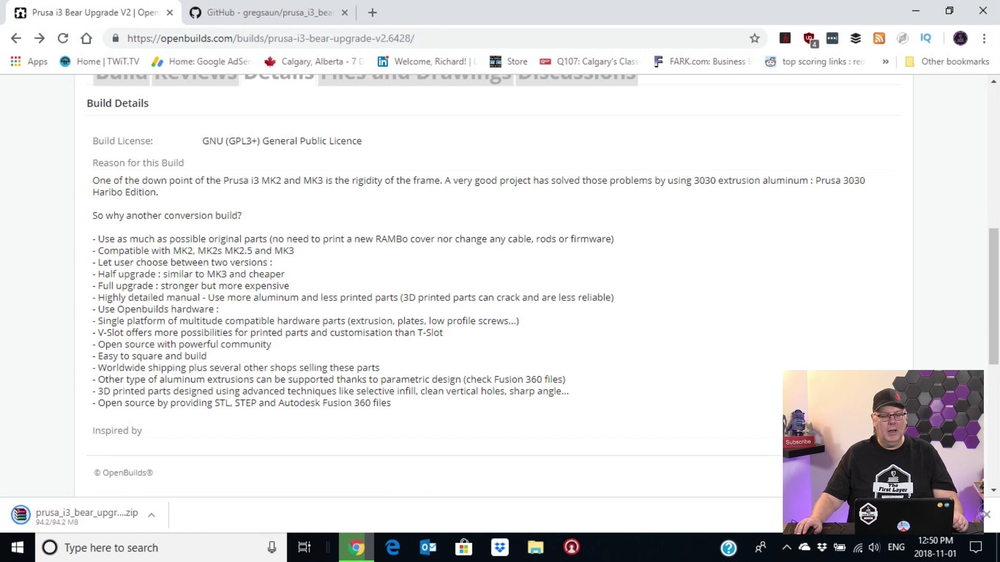
Step: Show the build's Reviews section and scroll through its five-star user reviews
{"action": "scroll", "scroll_direction": "down", "scroll_amount": 3}
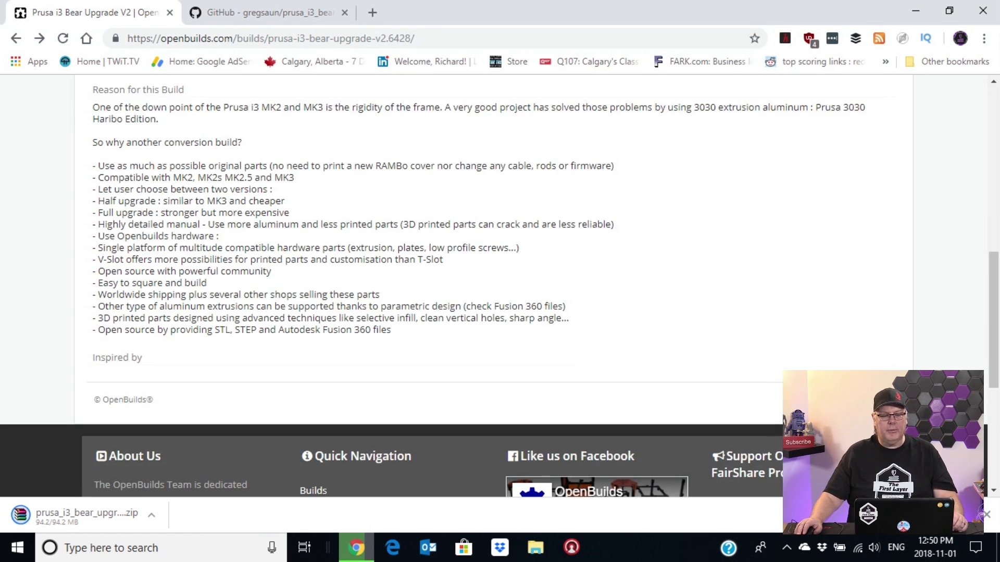
{"action": "scroll", "scroll_direction": "down", "scroll_amount": 3}
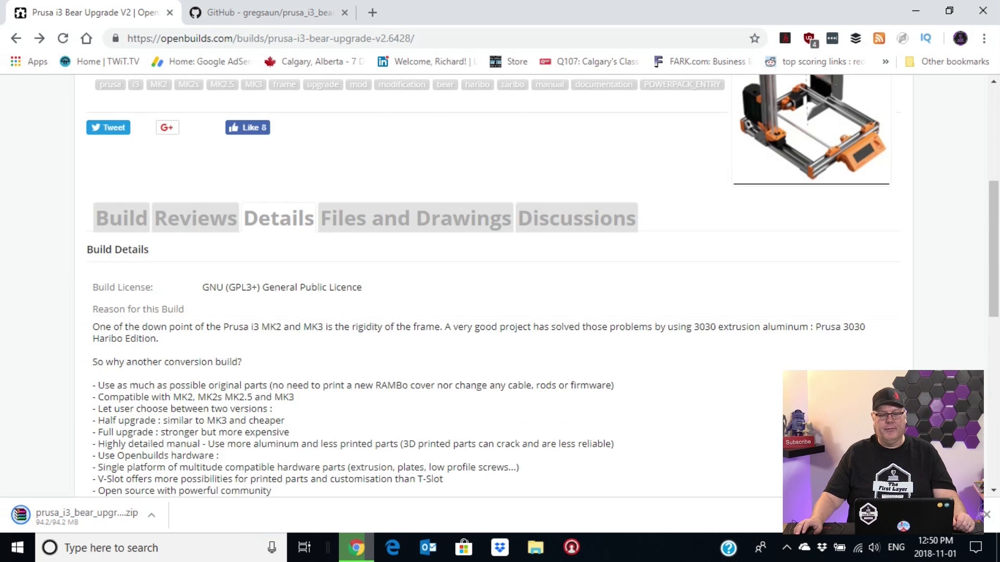
{"action": "scroll", "scroll_direction": "up", "scroll_amount": 3}
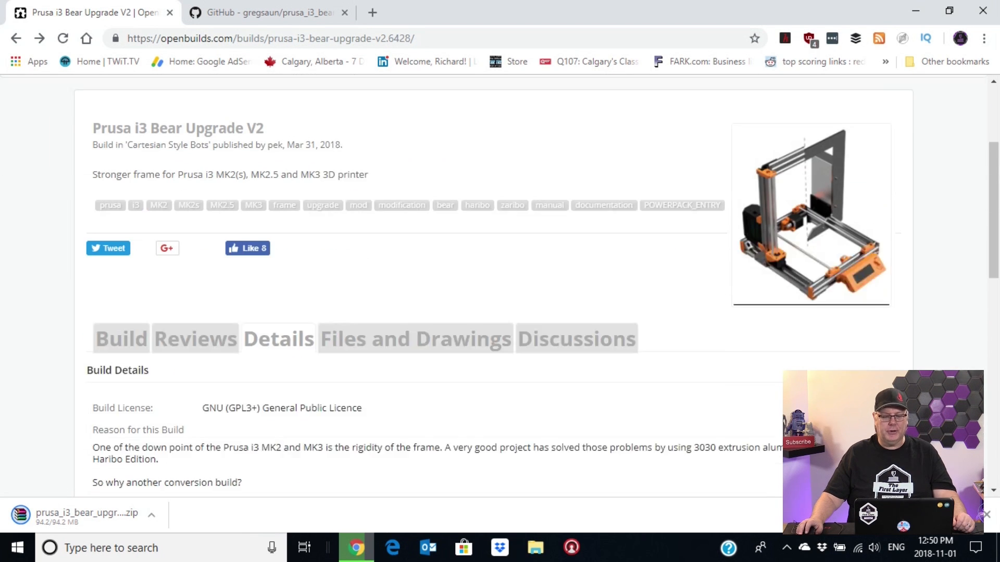
{"action": "scroll", "scroll_direction": "down", "scroll_amount": 3}
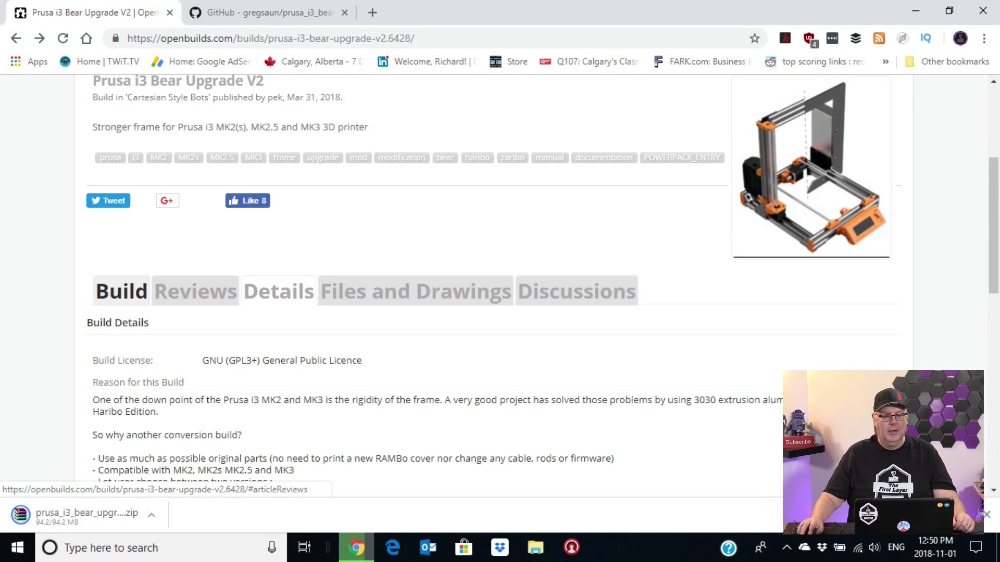
{"action": "left_click", "coordinate": [195, 290]}
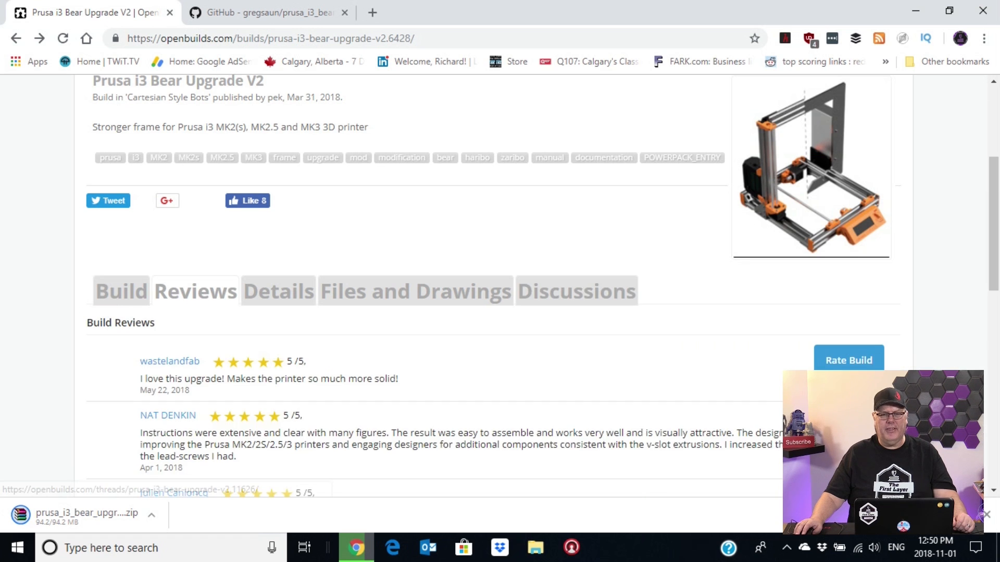
{"action": "scroll", "scroll_direction": "down", "scroll_amount": 3}
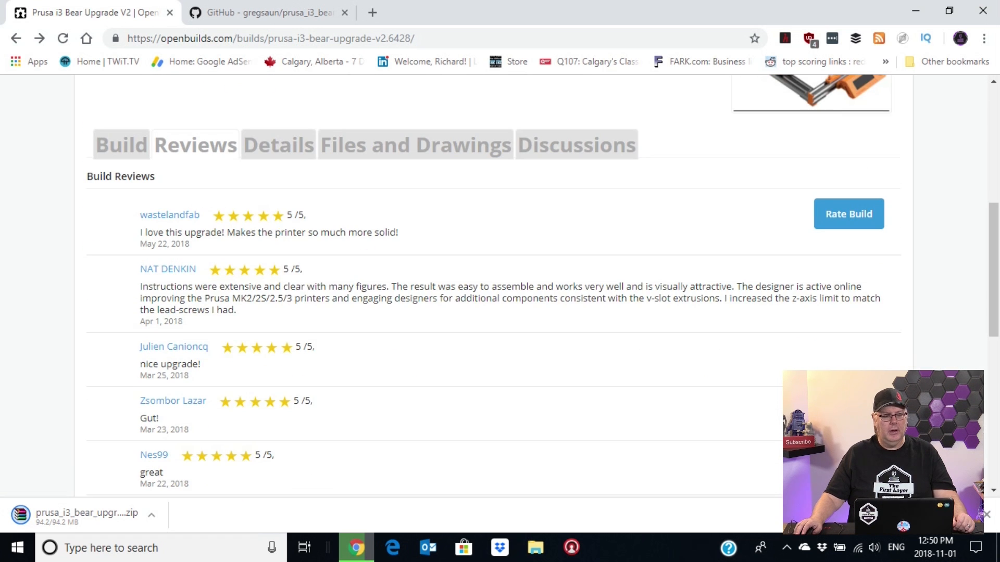
{"action": "scroll", "scroll_direction": "down", "scroll_amount": 3}
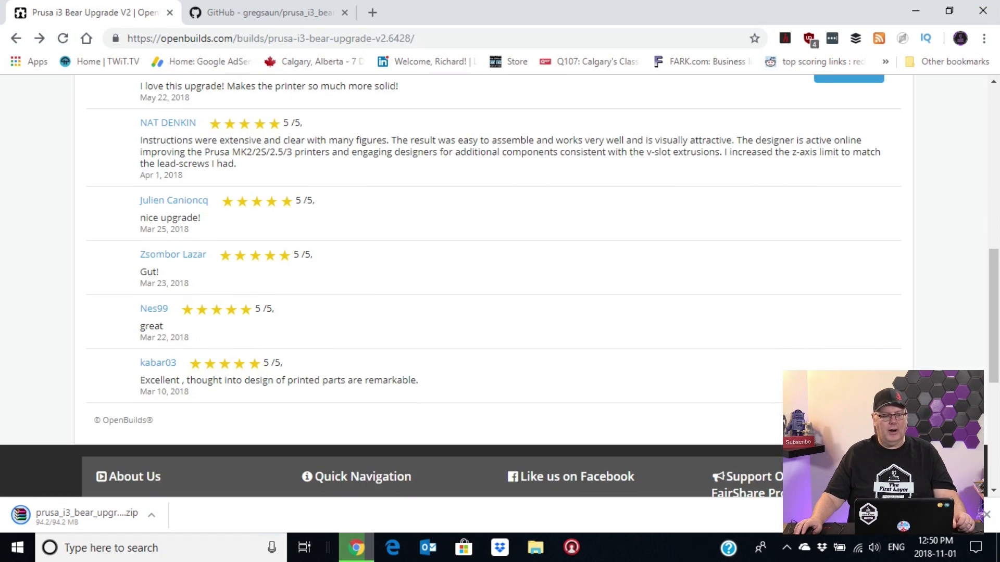
{"action": "scroll", "scroll_direction": "up", "scroll_amount": 3}
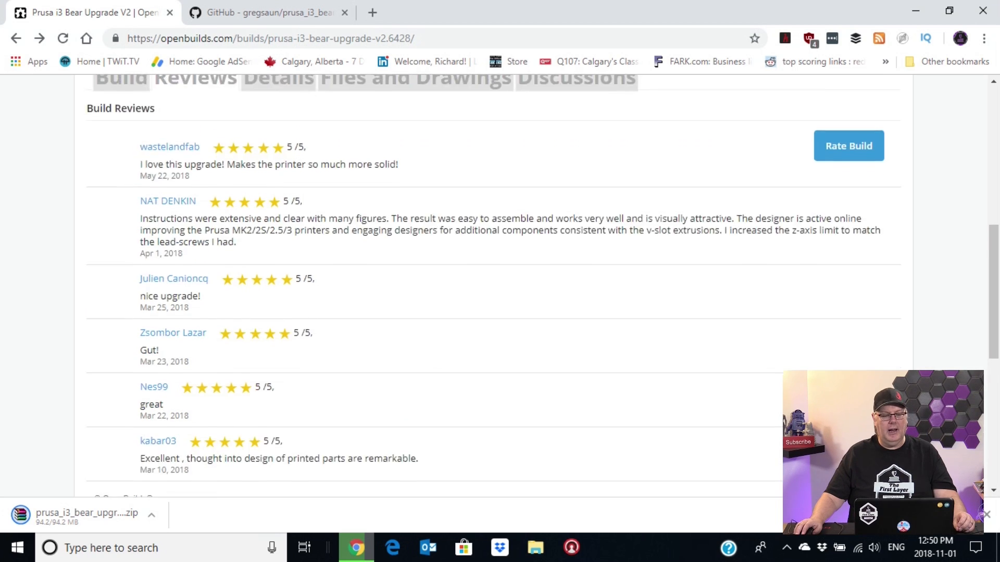